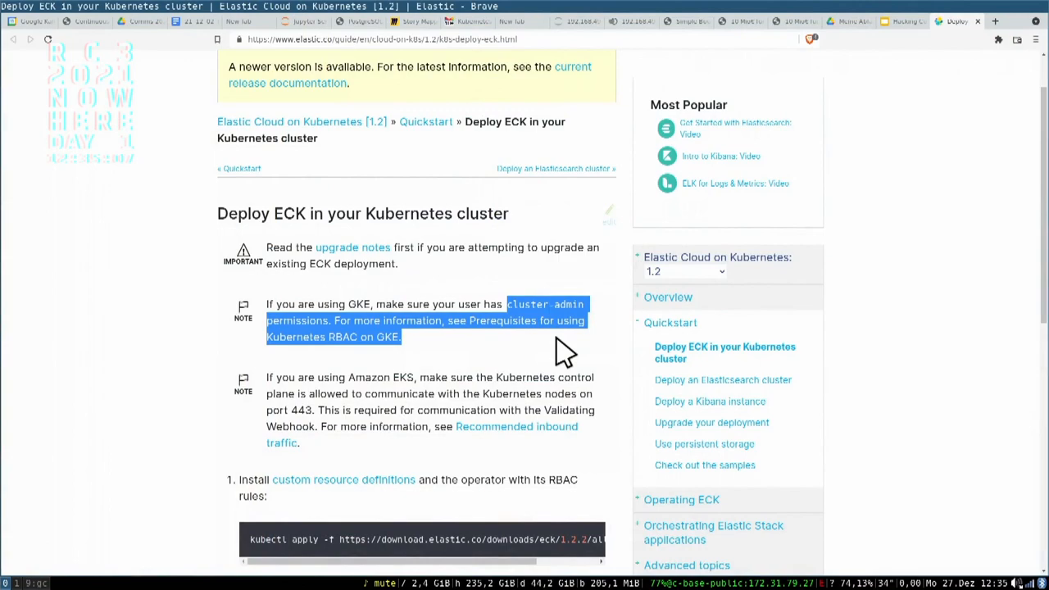
{"action": "mouse_move", "coordinate": [902, 119]}
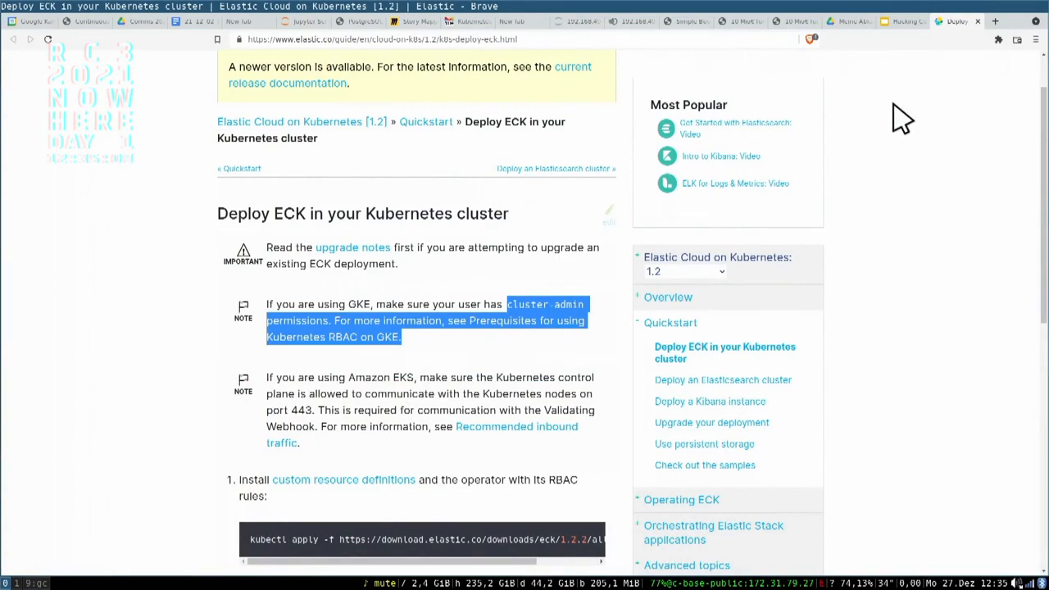
Return to the presentation's 'Worst practices: never' slide quoting Elastic's cluster-admin advice.
{"action": "left_click", "coordinate": [902, 21]}
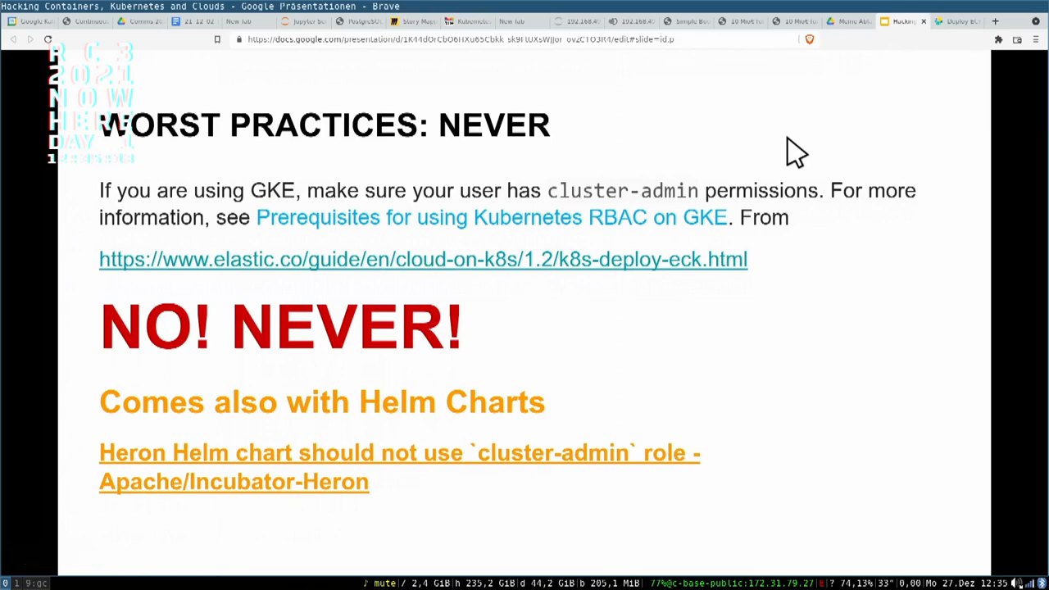
{"action": "mouse_move", "coordinate": [894, 129]}
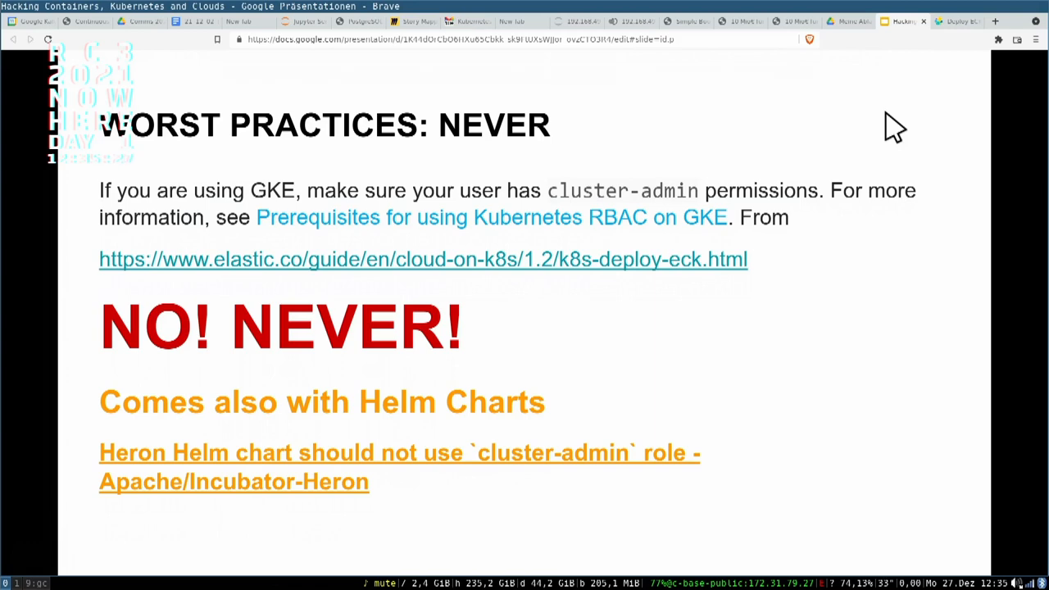
{"action": "mouse_move", "coordinate": [385, 369]}
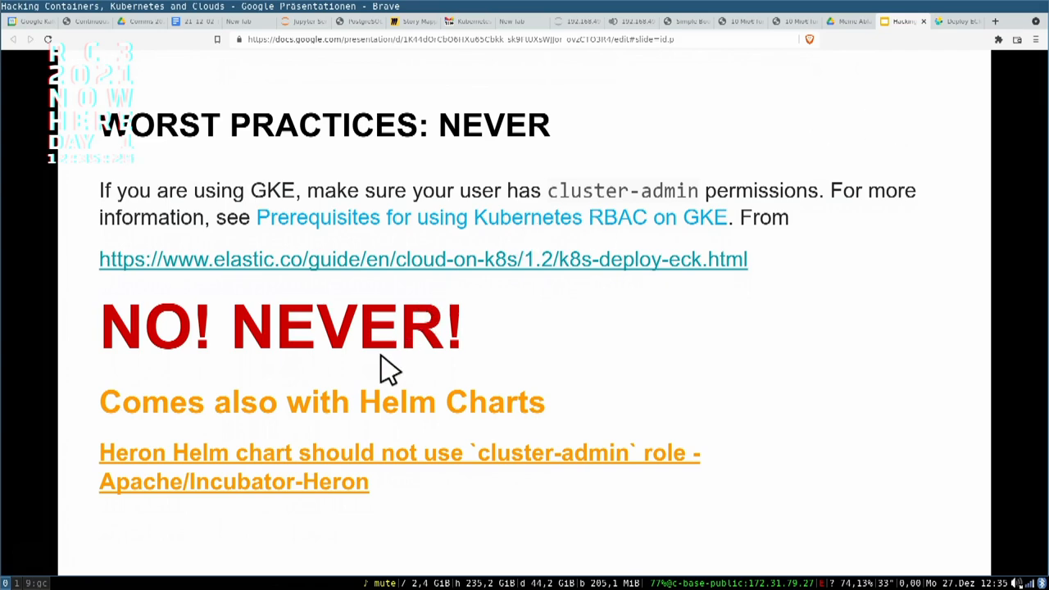
{"action": "mouse_move", "coordinate": [319, 430]}
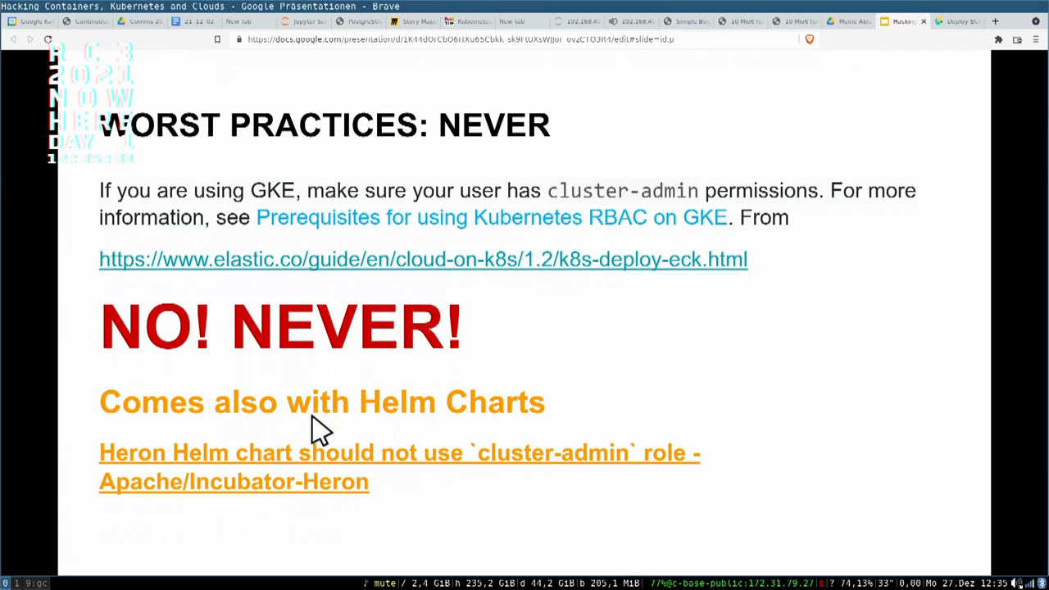
{"action": "mouse_move", "coordinate": [424, 455]}
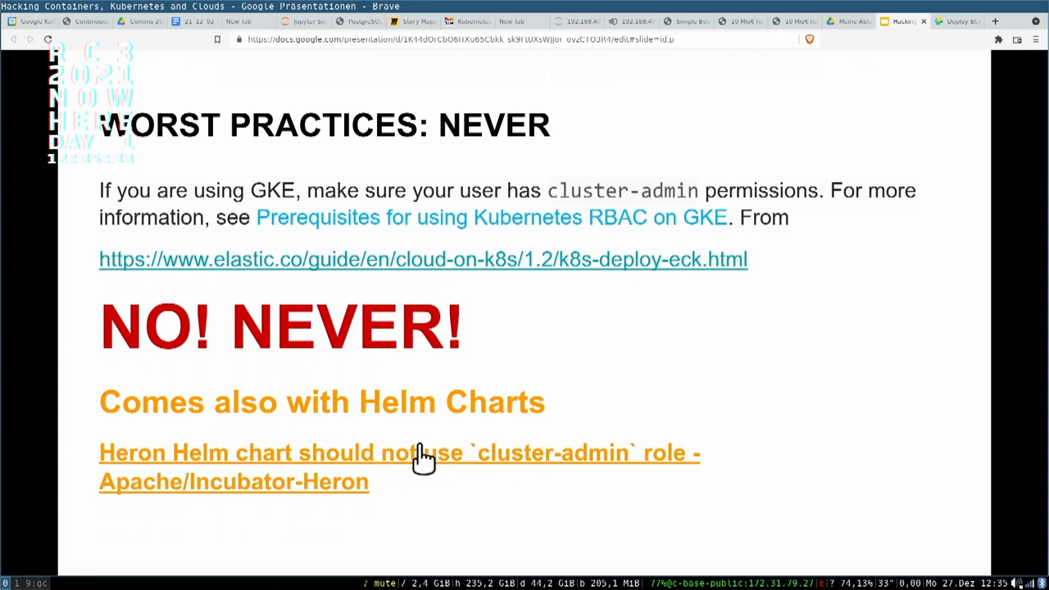
{"action": "mouse_move", "coordinate": [506, 477]}
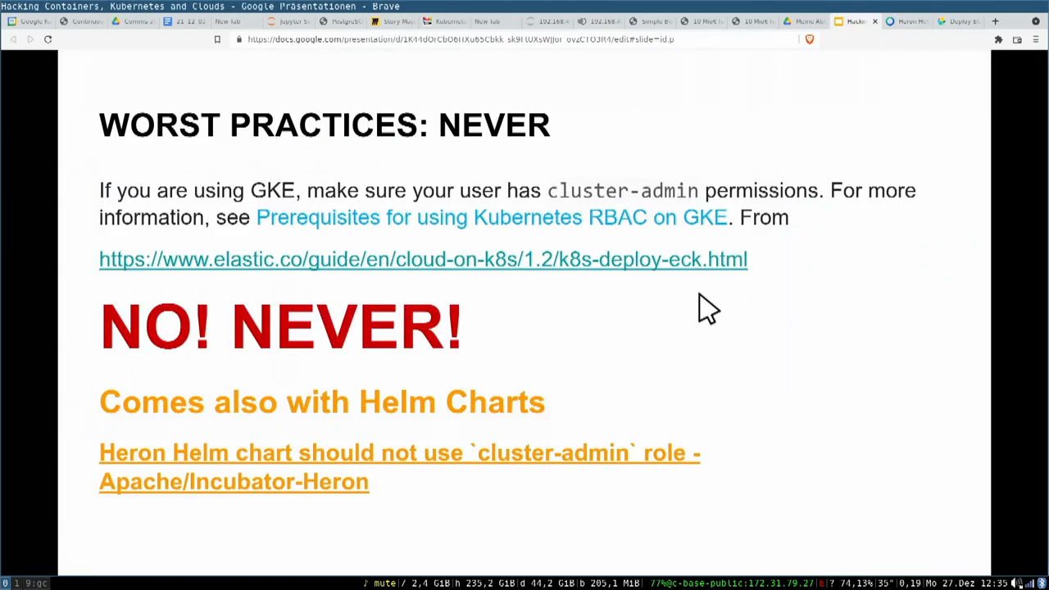
Exit the slideshow view to reach the repository's OpenShift folder on GitHub.
{"action": "key", "text": "Escape"}
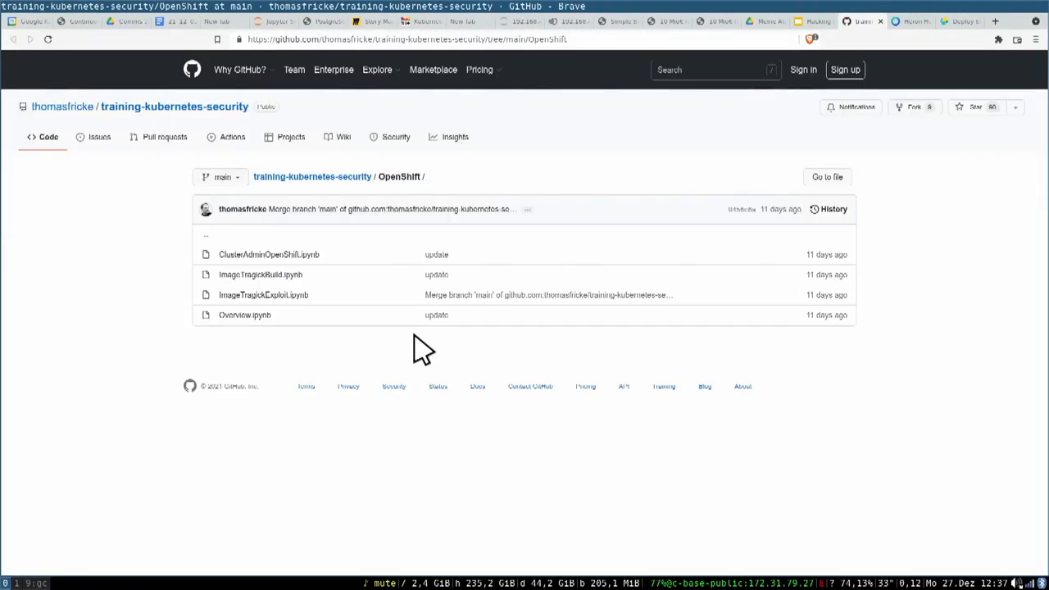
{"action": "mouse_move", "coordinate": [710, 170]}
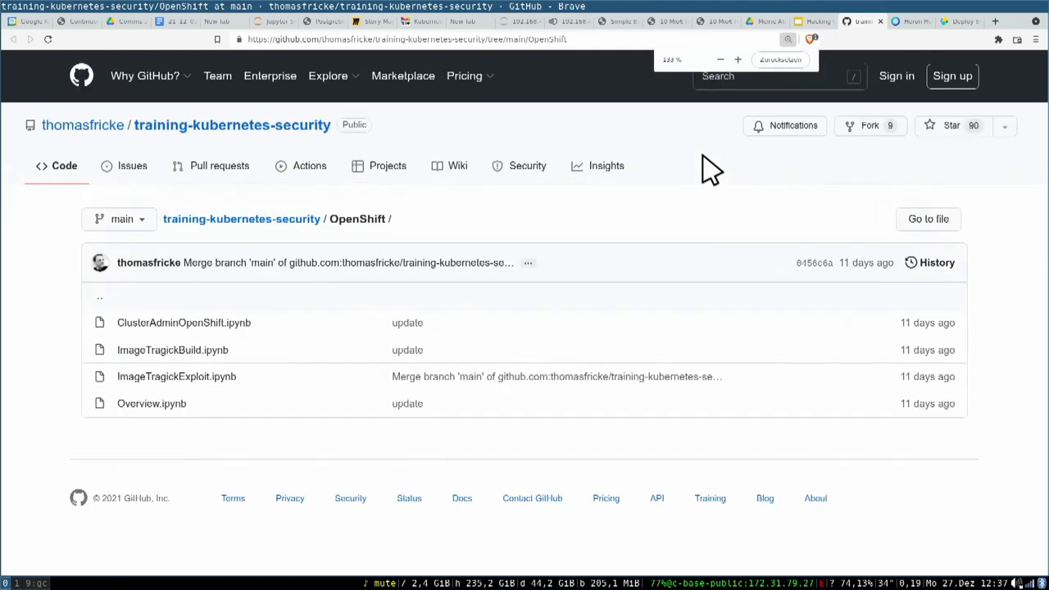
{"action": "mouse_move", "coordinate": [176, 377]}
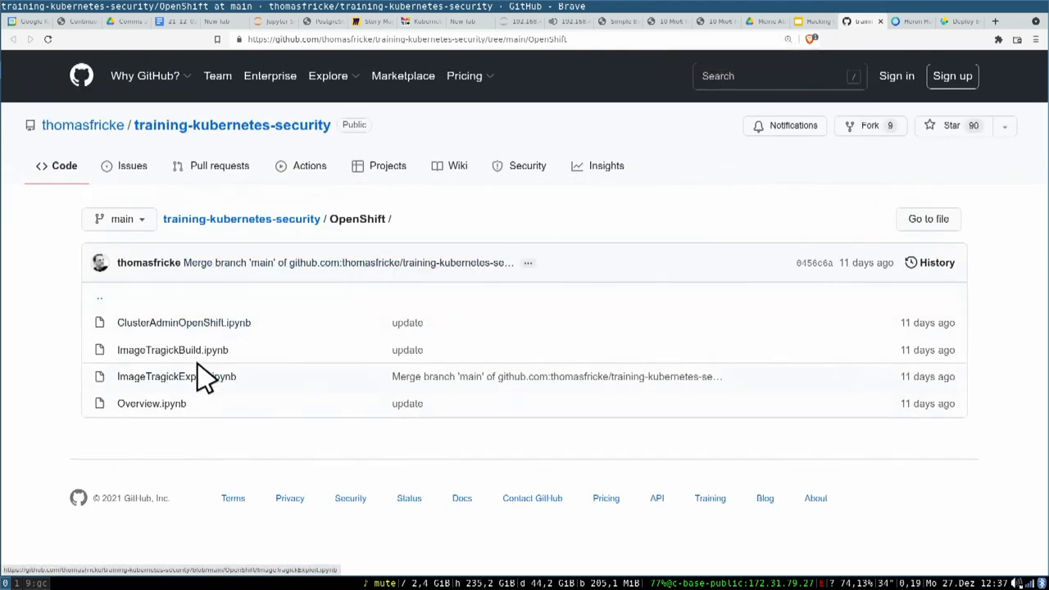
Open the ImageTragickBuild notebook and scroll through its build cells.
{"action": "left_click", "coordinate": [172, 350]}
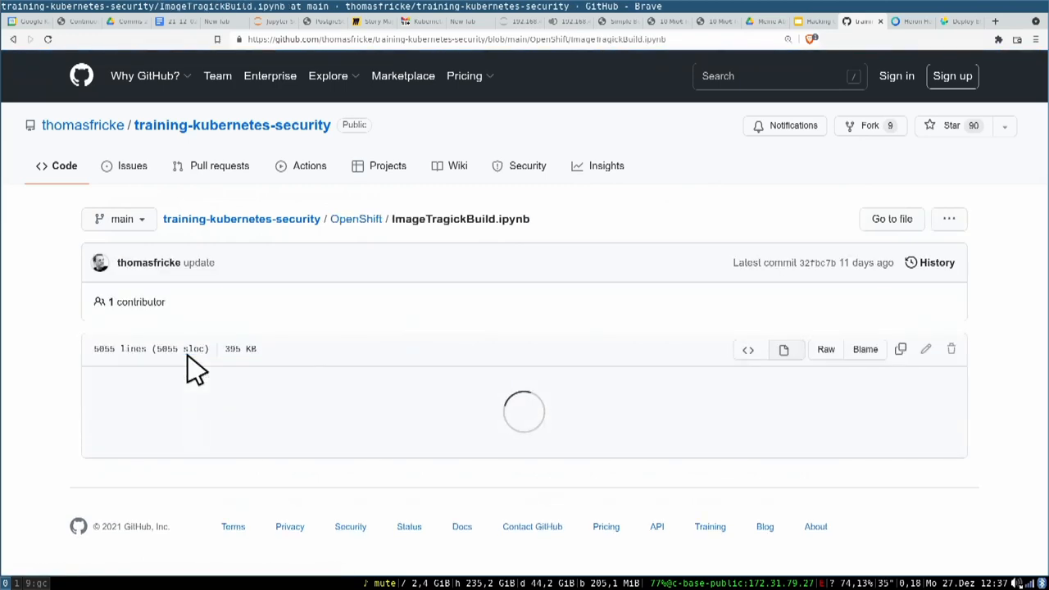
{"action": "mouse_move", "coordinate": [421, 328]}
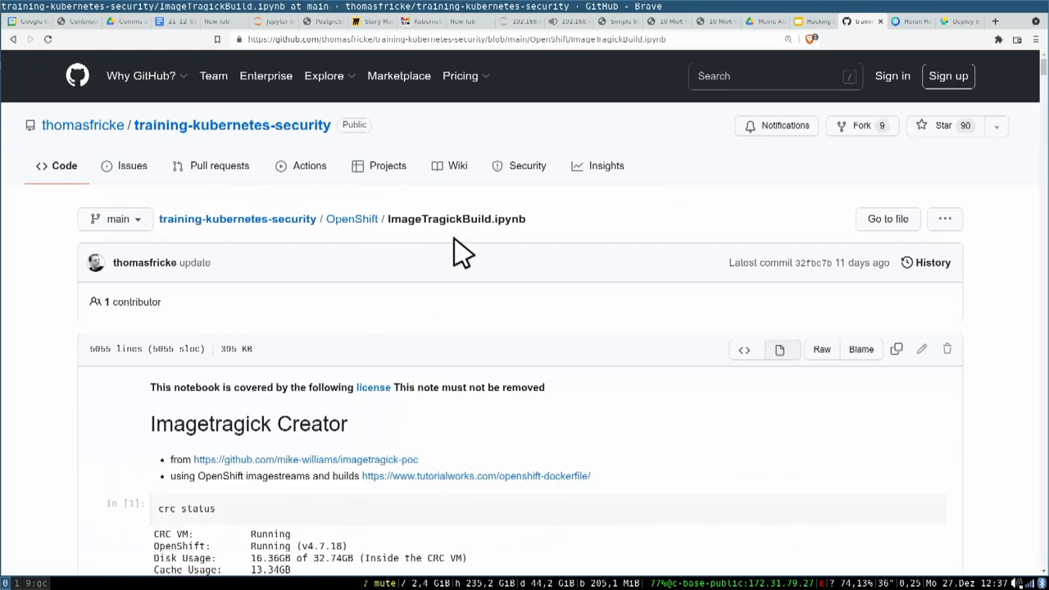
{"action": "scroll", "scroll_direction": "down", "scroll_amount": 3}
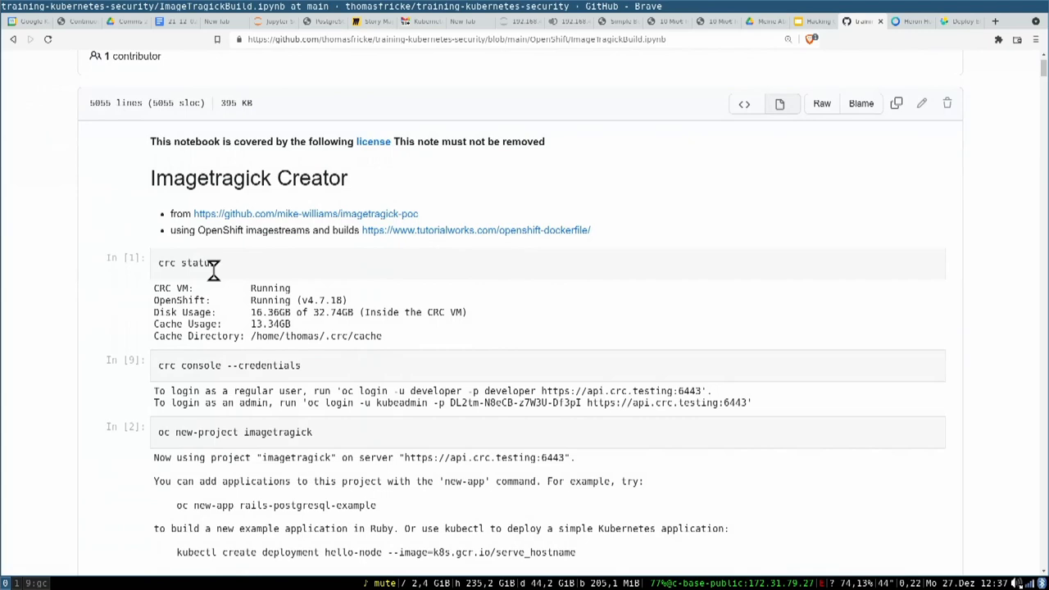
{"action": "mouse_move", "coordinate": [373, 242]}
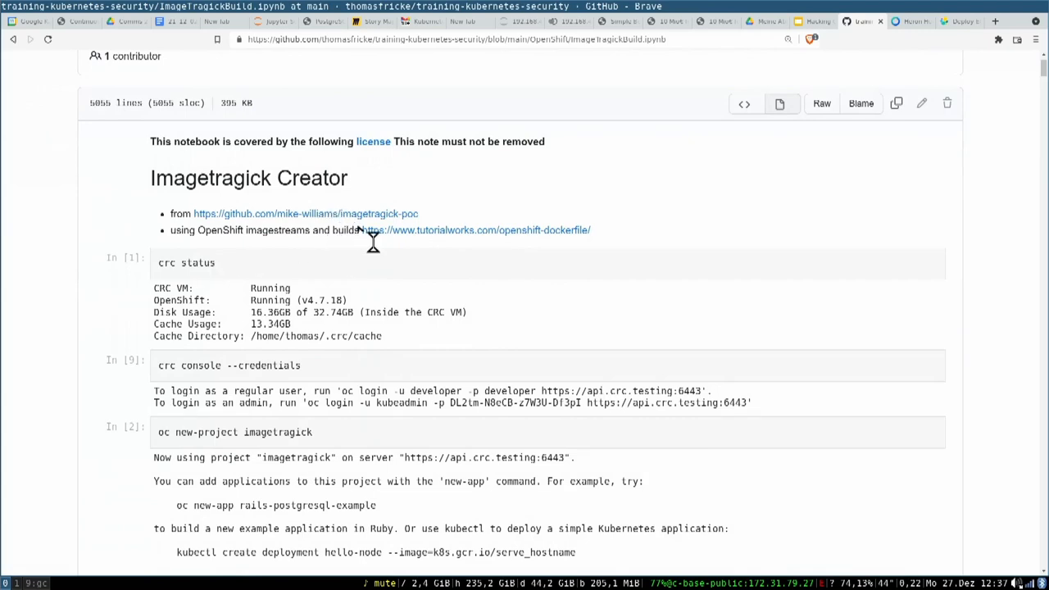
{"action": "mouse_move", "coordinate": [443, 230]}
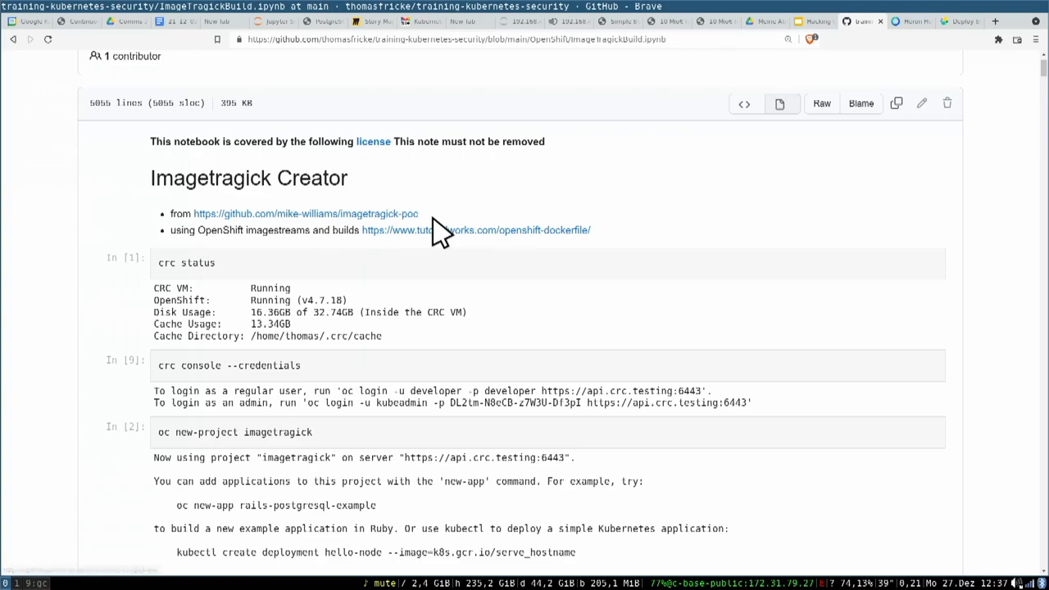
{"action": "mouse_move", "coordinate": [373, 250]}
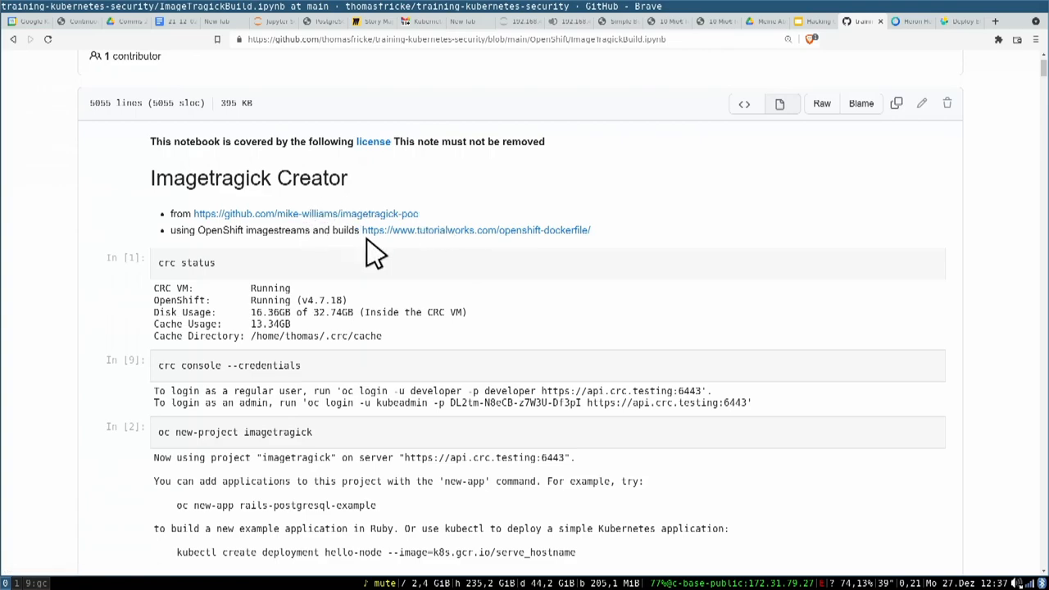
{"action": "scroll", "scroll_direction": "down", "scroll_amount": 3}
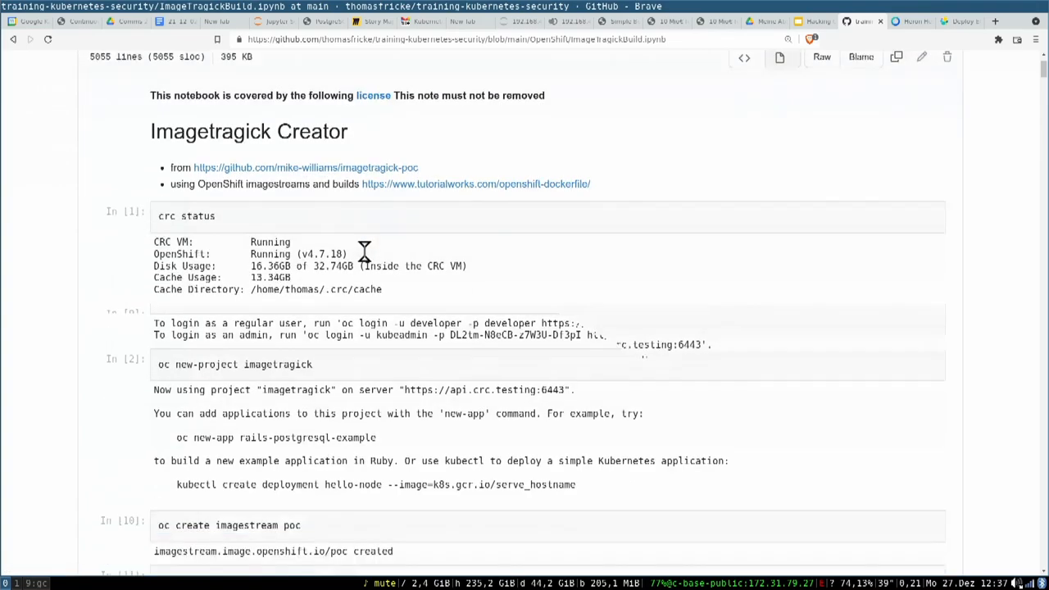
{"action": "scroll", "scroll_direction": "down", "scroll_amount": 3}
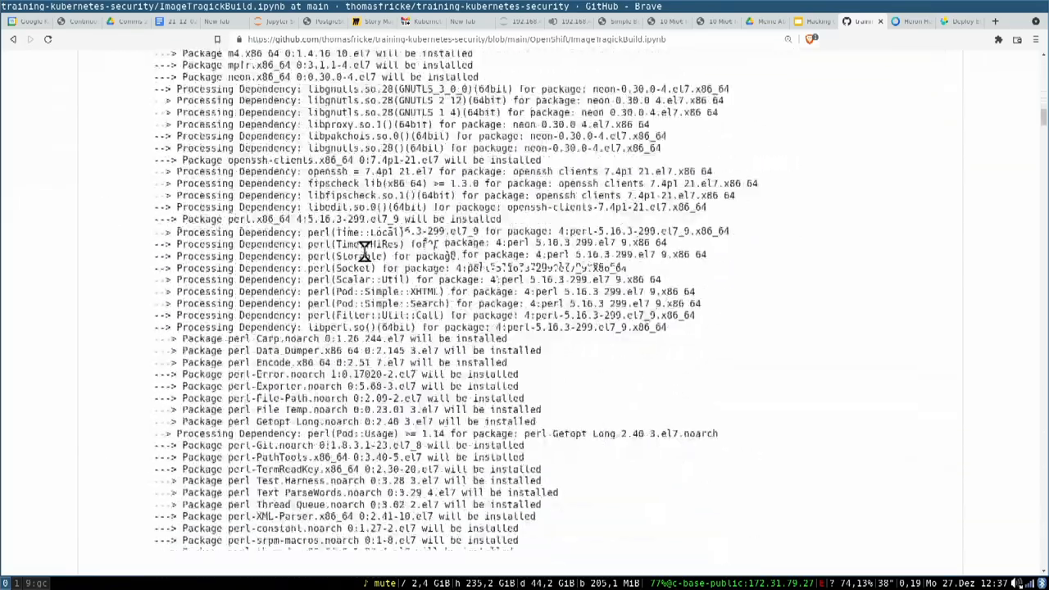
{"action": "scroll", "scroll_direction": "down", "scroll_amount": 3}
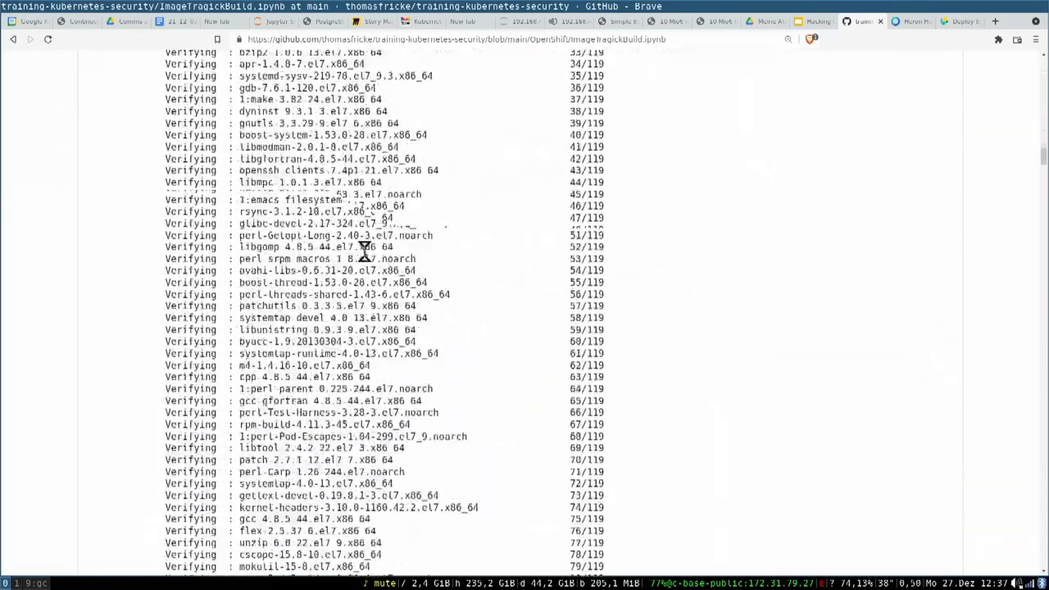
{"action": "scroll", "scroll_direction": "down", "scroll_amount": 3}
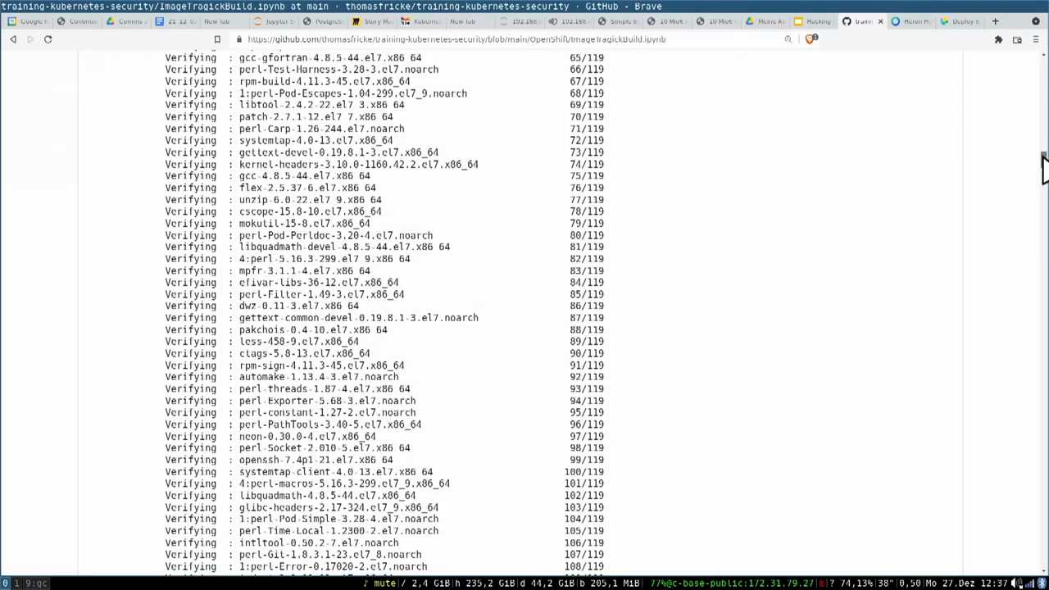
{"action": "scroll", "scroll_direction": "down", "scroll_amount": 3}
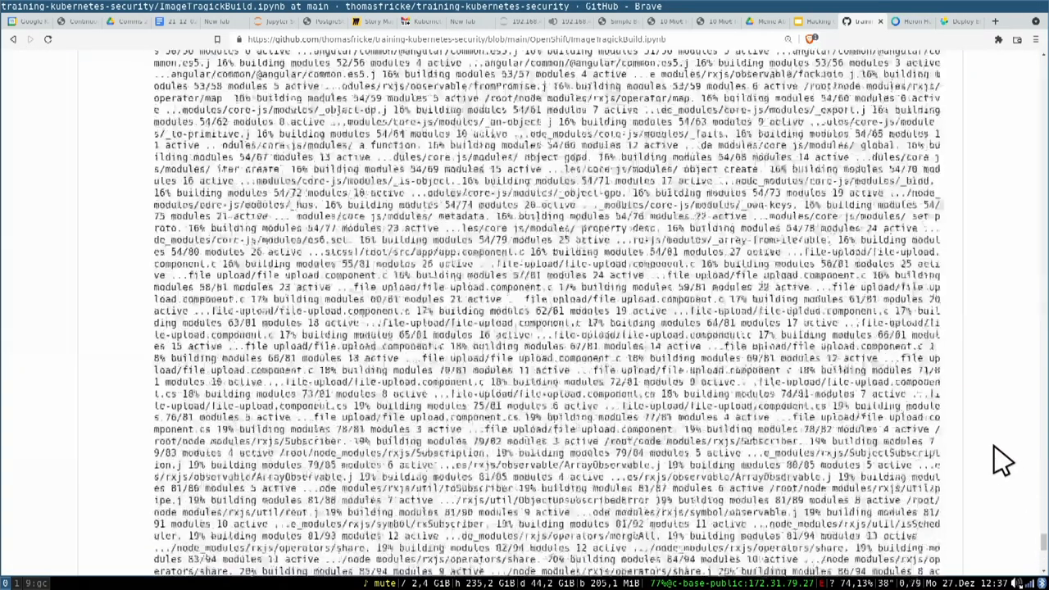
Finish scrolling the build notebook, then go back and open ImageTragickExploit.ipynb.
{"action": "scroll", "scroll_direction": "down", "scroll_amount": 3}
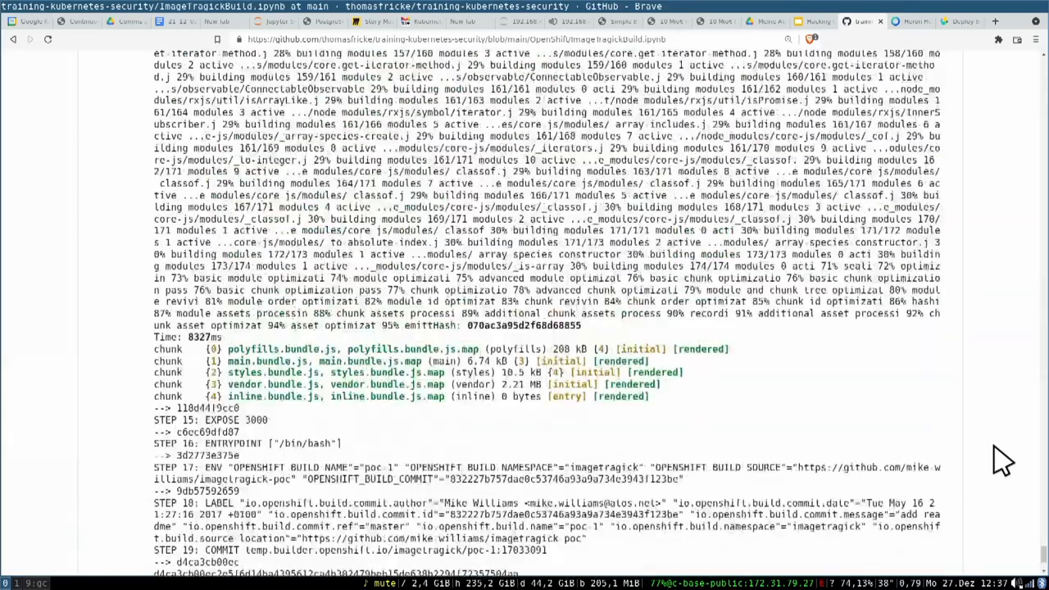
{"action": "scroll", "scroll_direction": "down", "scroll_amount": 3}
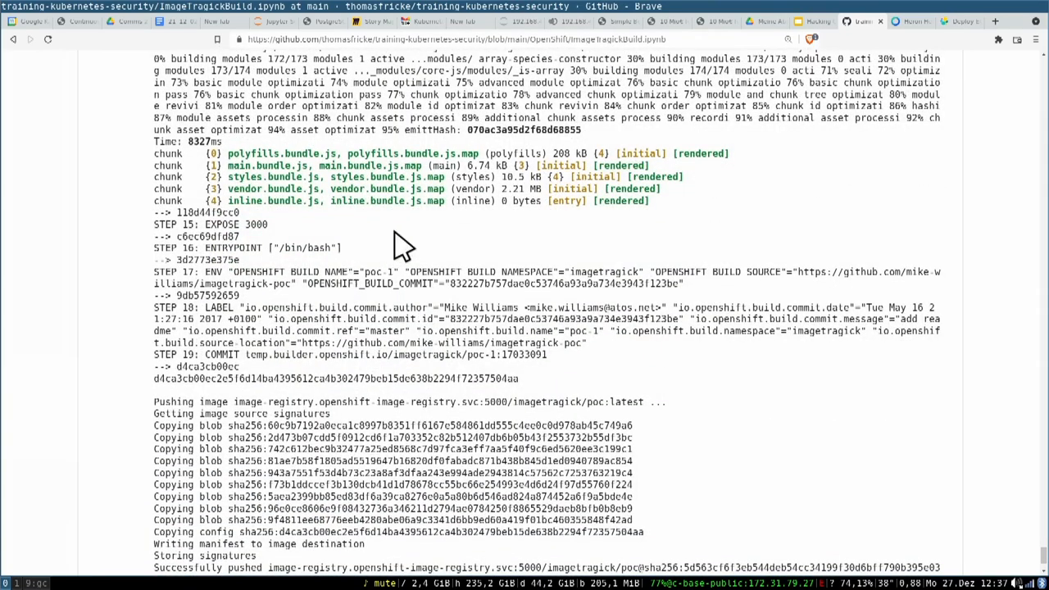
{"action": "scroll", "scroll_direction": "down", "scroll_amount": 3}
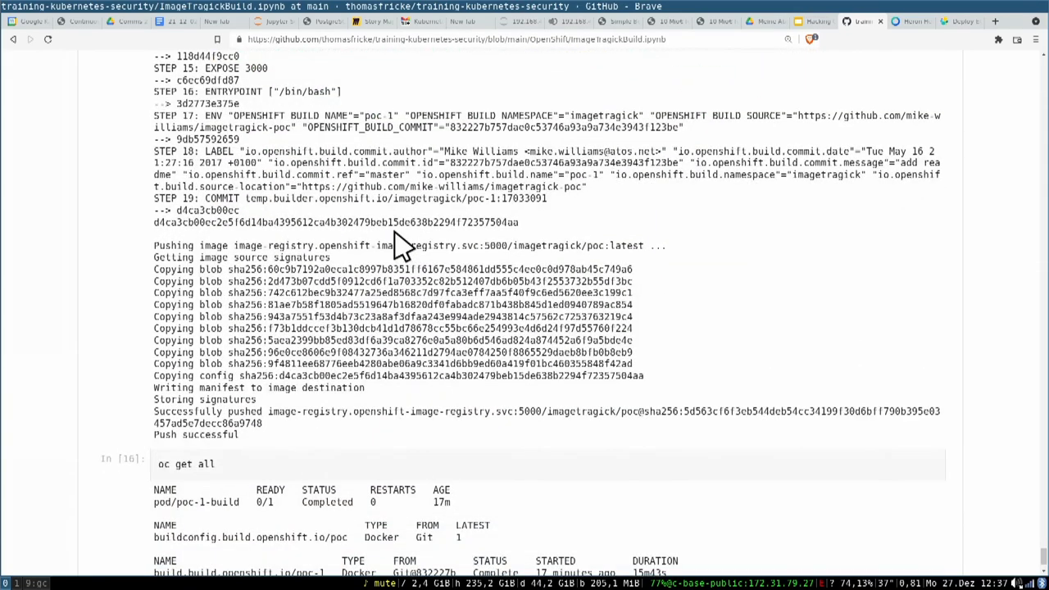
{"action": "scroll", "scroll_direction": "down", "scroll_amount": 3}
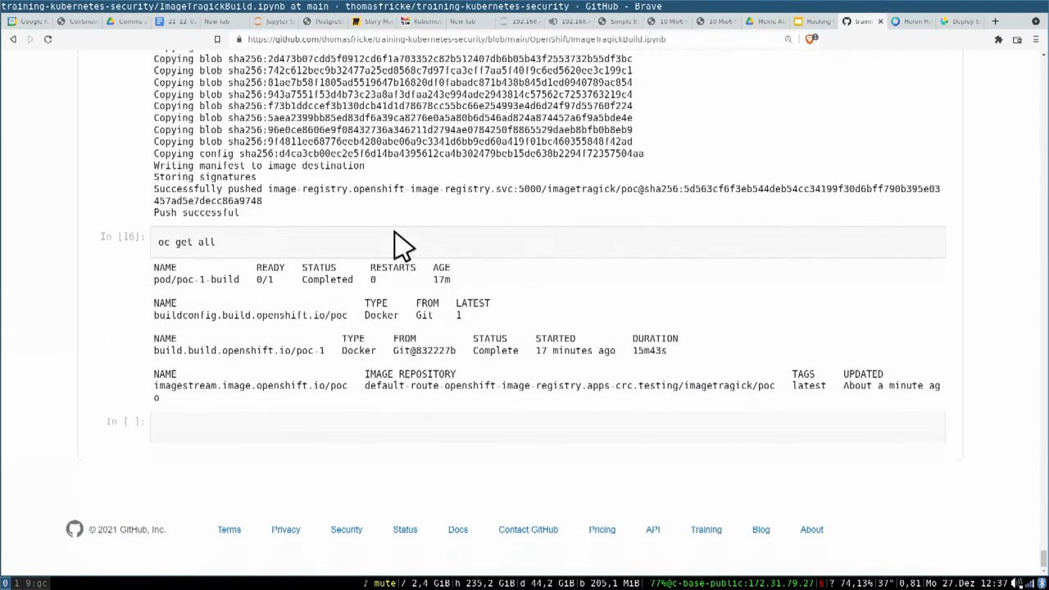
{"action": "mouse_move", "coordinate": [20, 61]}
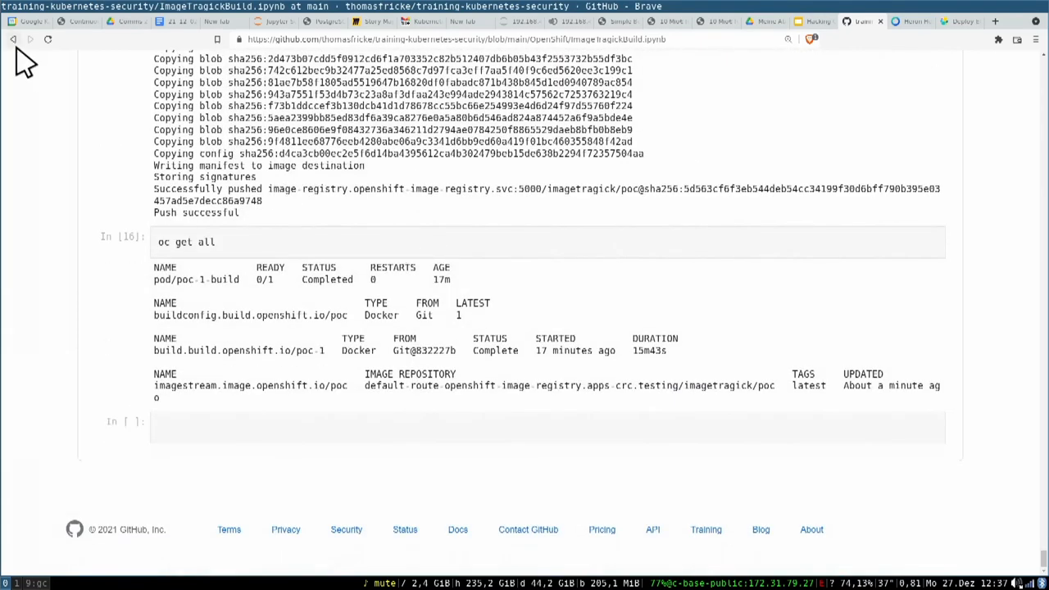
{"action": "left_click", "coordinate": [13, 40]}
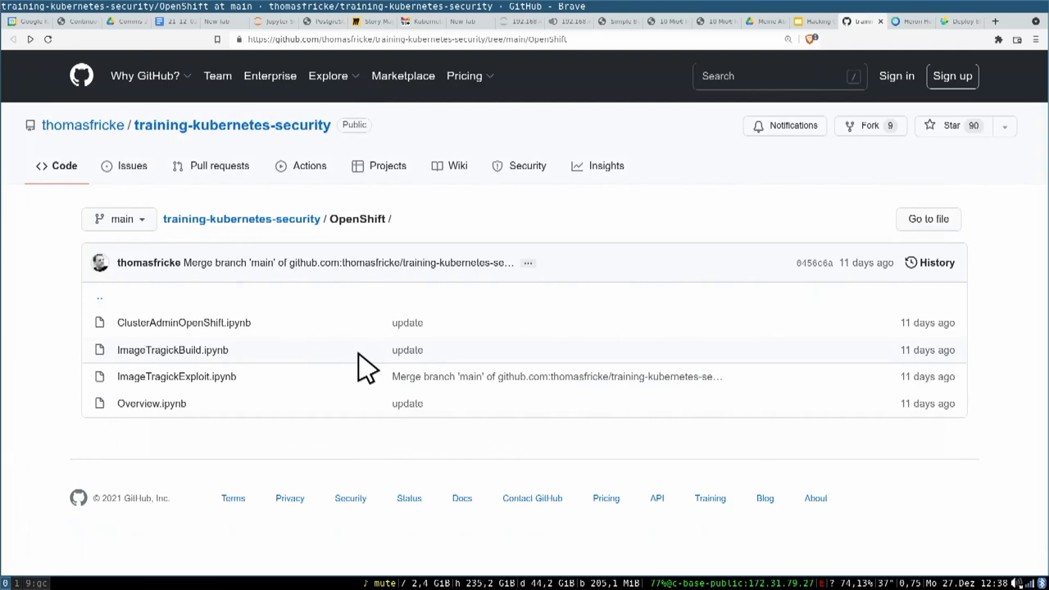
{"action": "mouse_move", "coordinate": [250, 377]}
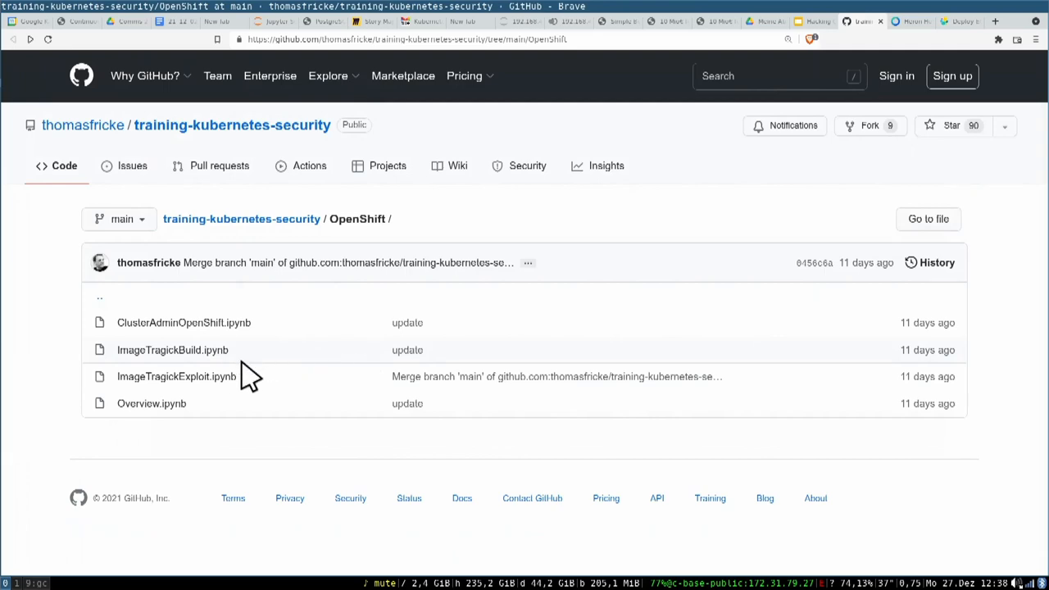
{"action": "left_click", "coordinate": [177, 376]}
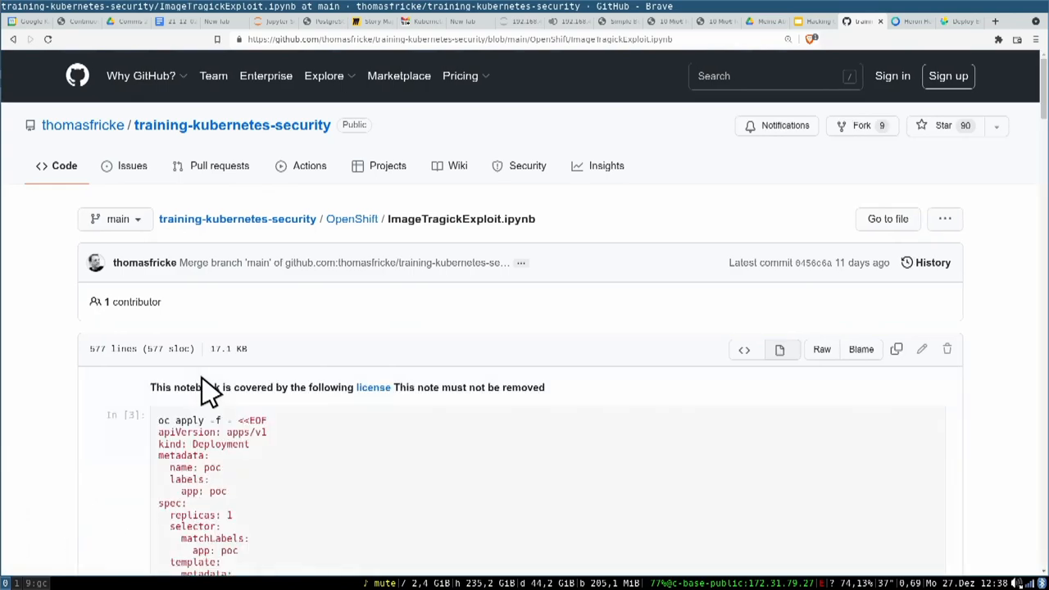
{"action": "scroll", "scroll_direction": "down", "scroll_amount": 3}
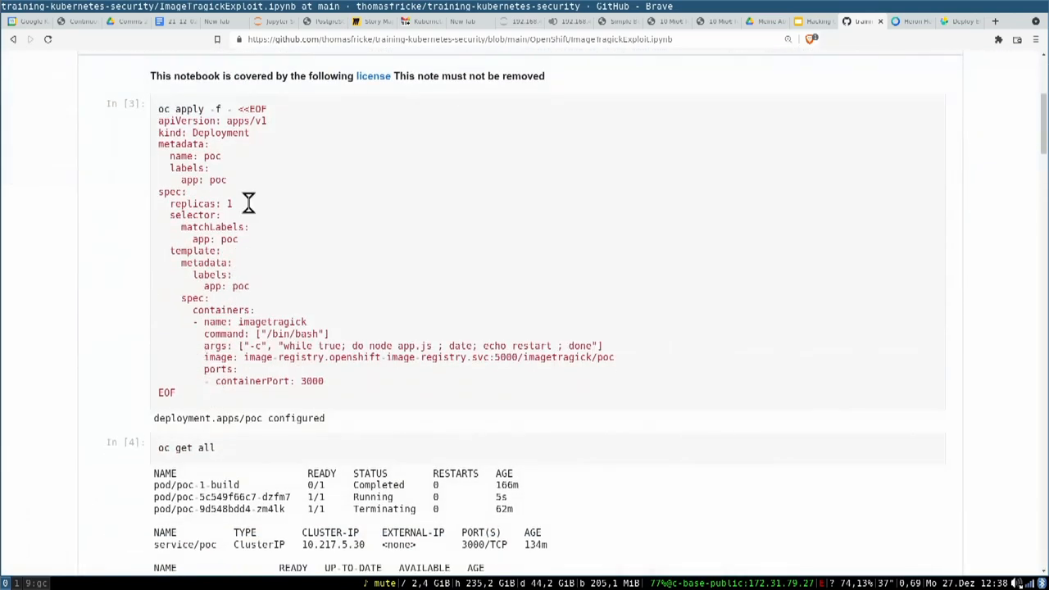
{"action": "mouse_move", "coordinate": [293, 136]}
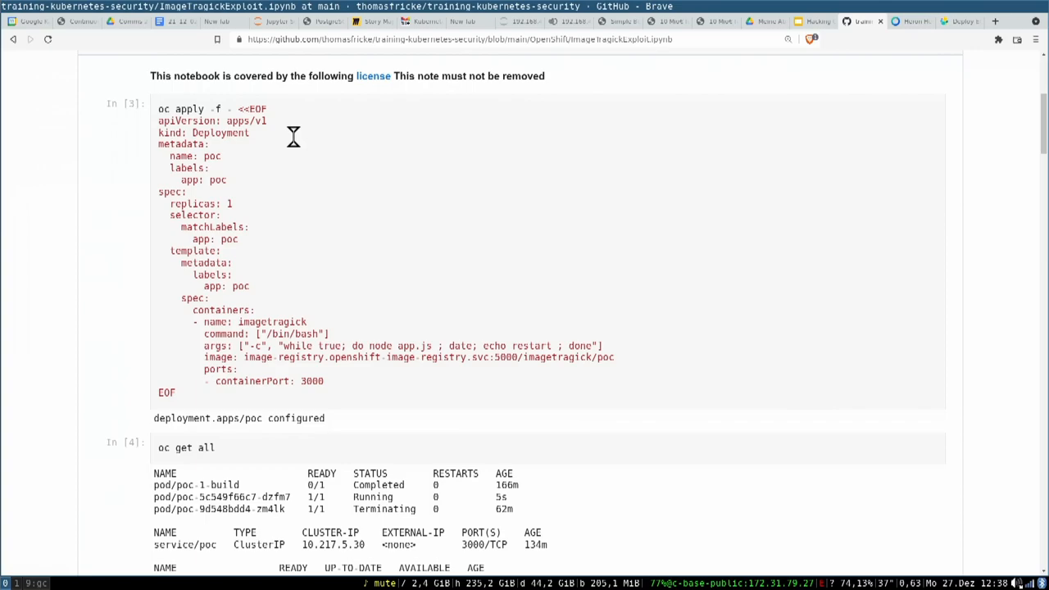
{"action": "scroll", "scroll_direction": "down", "scroll_amount": 3}
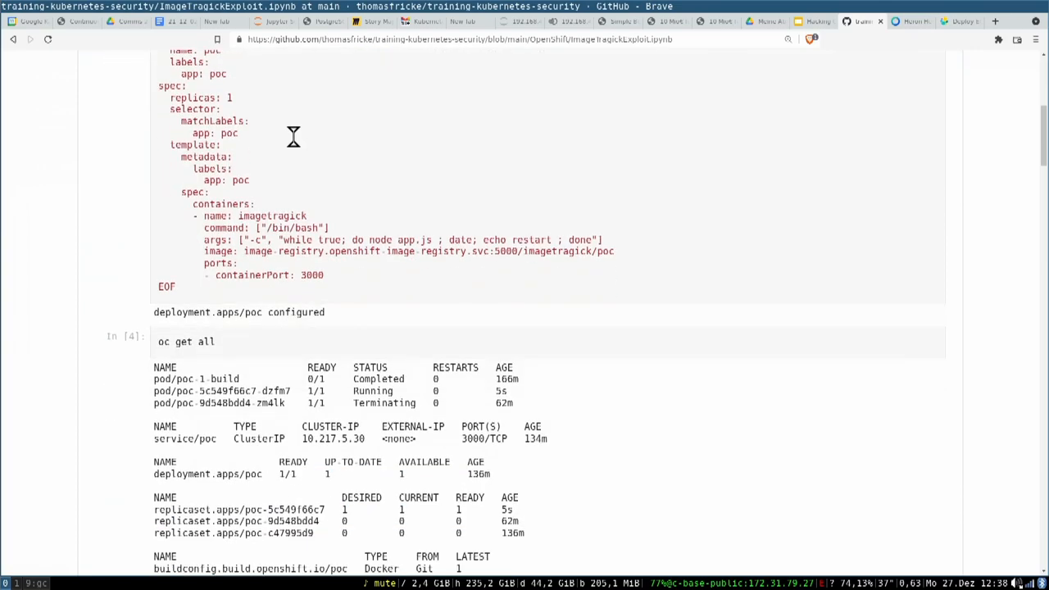
{"action": "scroll", "scroll_direction": "down", "scroll_amount": 3}
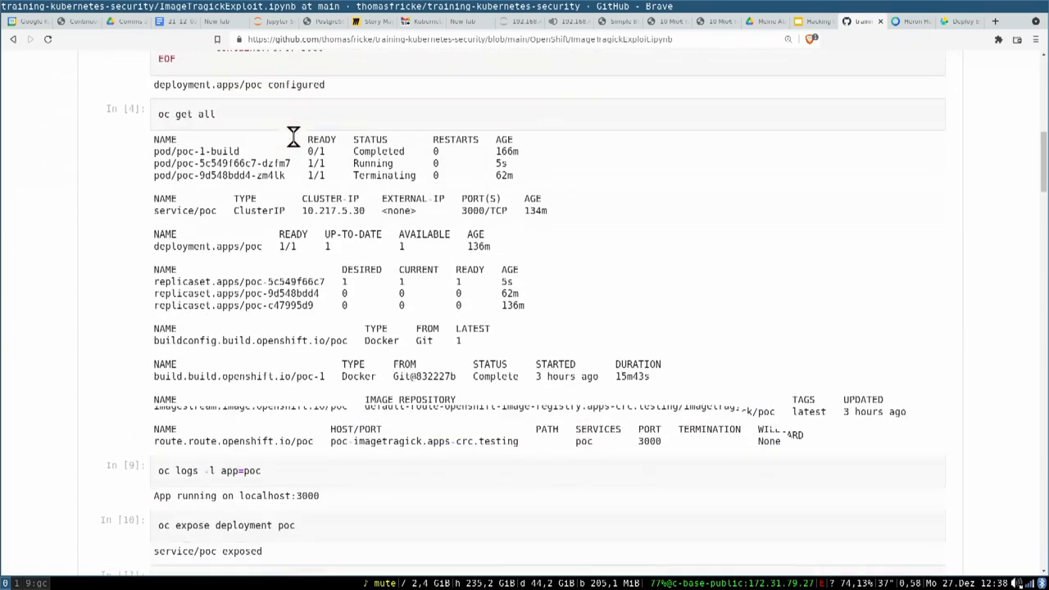
{"action": "scroll", "scroll_direction": "up", "scroll_amount": 3}
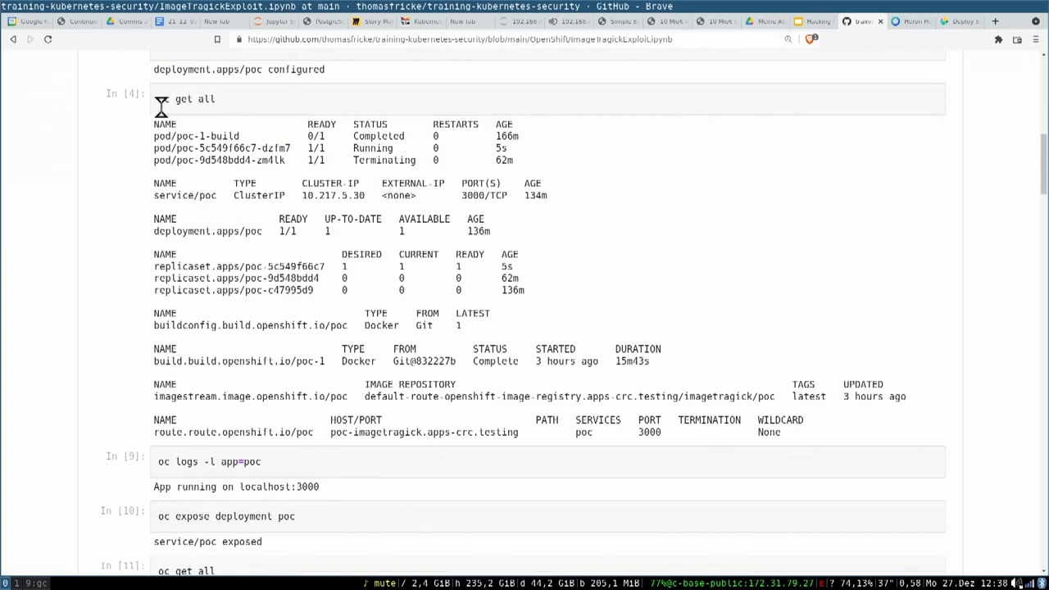
{"action": "mouse_move", "coordinate": [283, 131]}
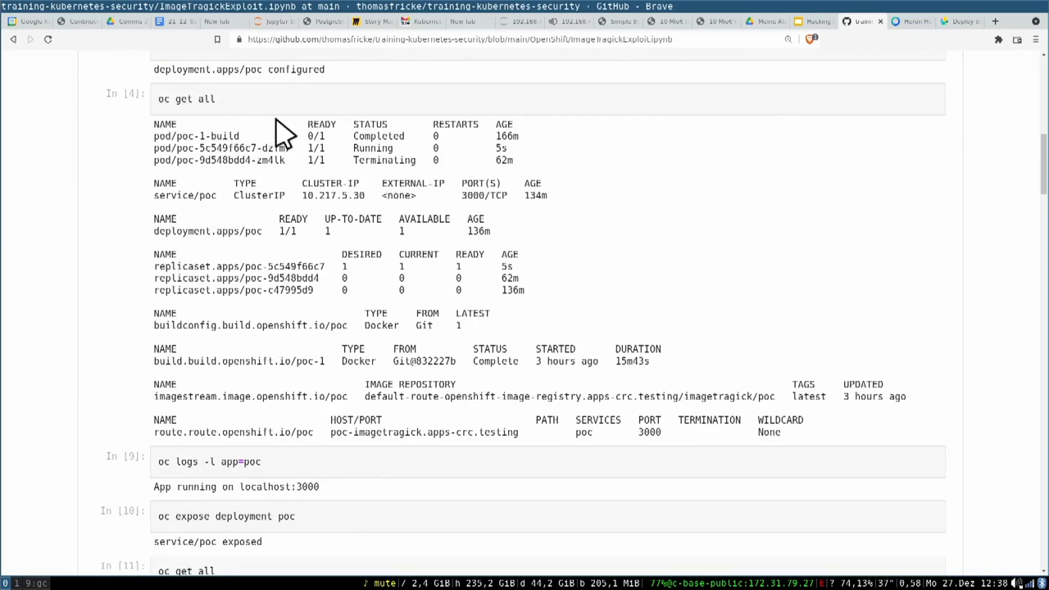
{"action": "scroll", "scroll_direction": "down", "scroll_amount": 3}
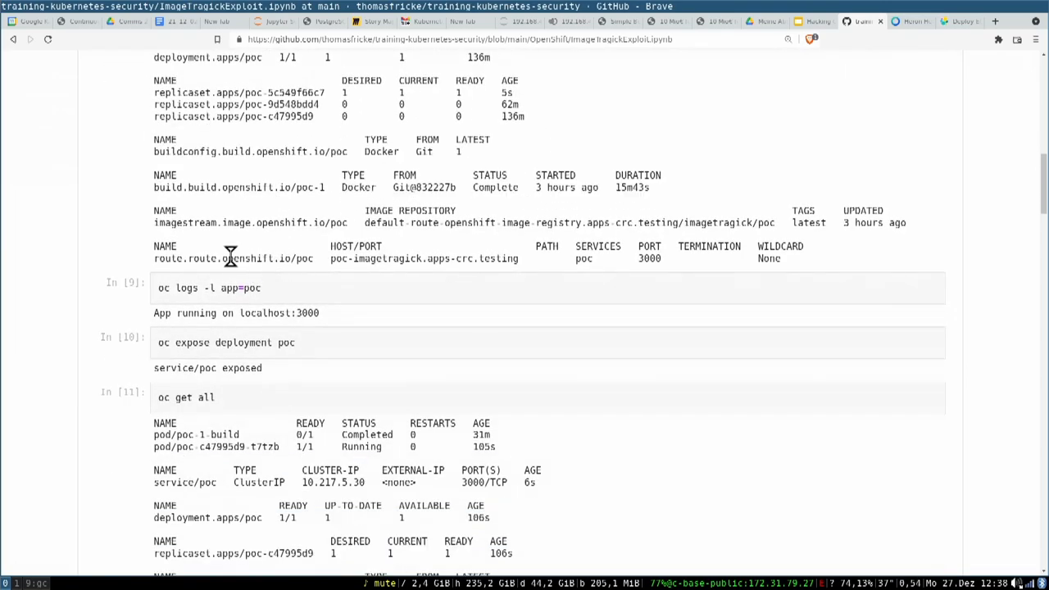
{"action": "mouse_move", "coordinate": [251, 287]}
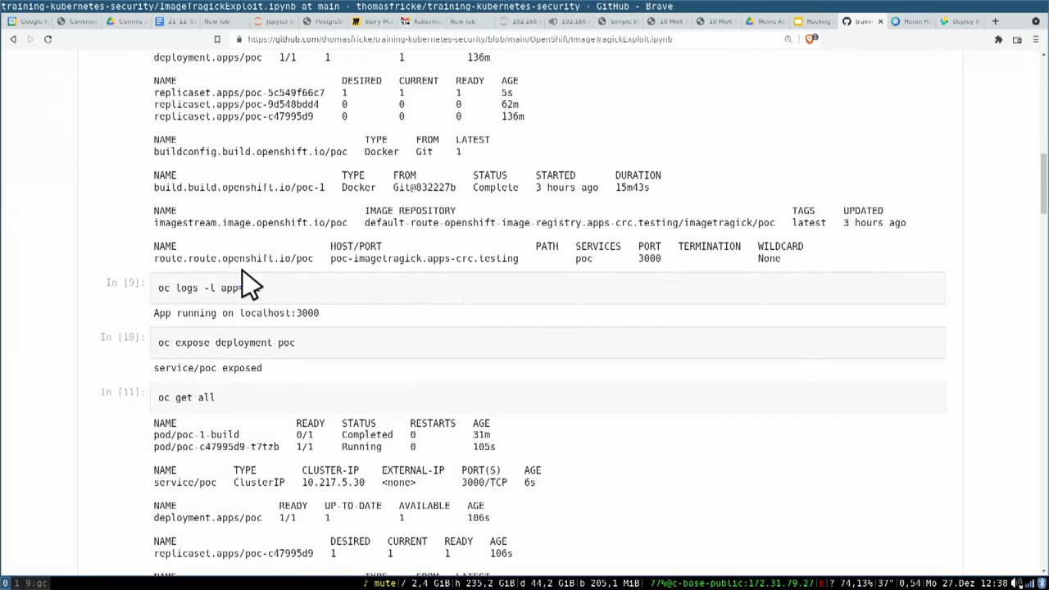
{"action": "mouse_move", "coordinate": [300, 283]}
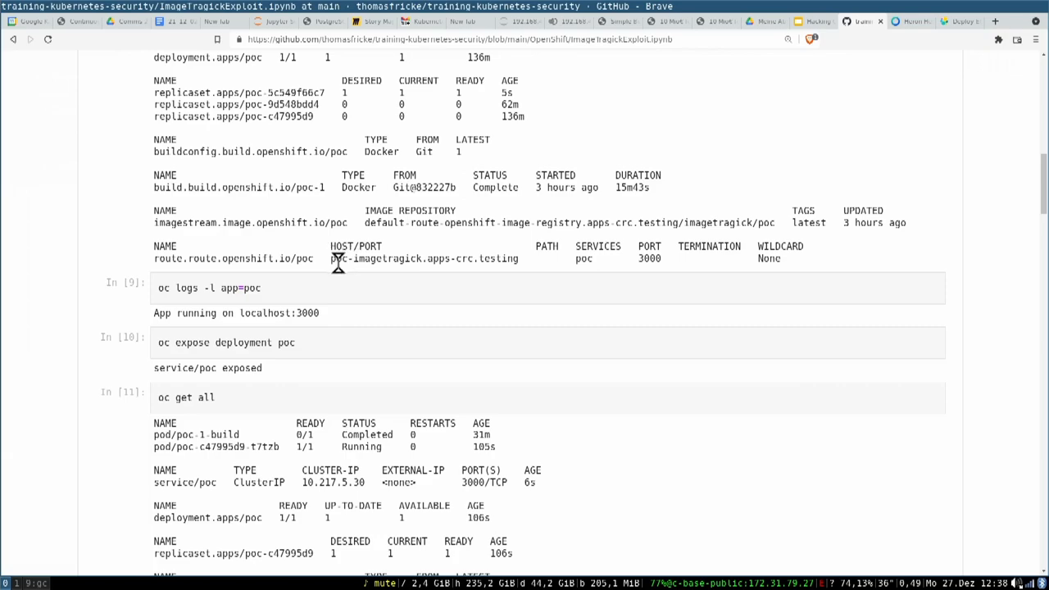
{"action": "scroll", "scroll_direction": "down", "scroll_amount": 3}
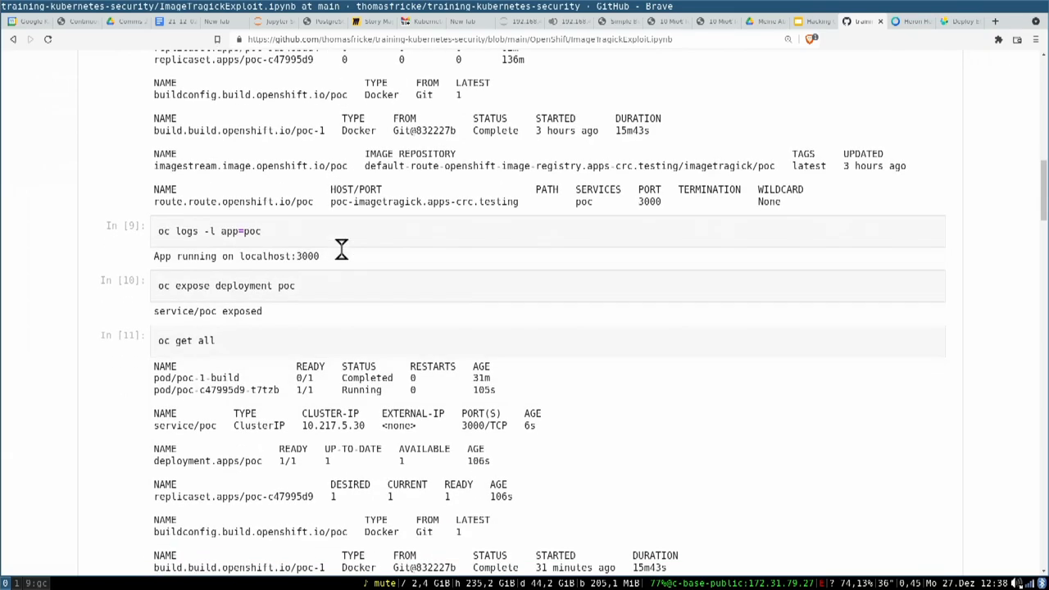
{"action": "mouse_move", "coordinate": [342, 263]}
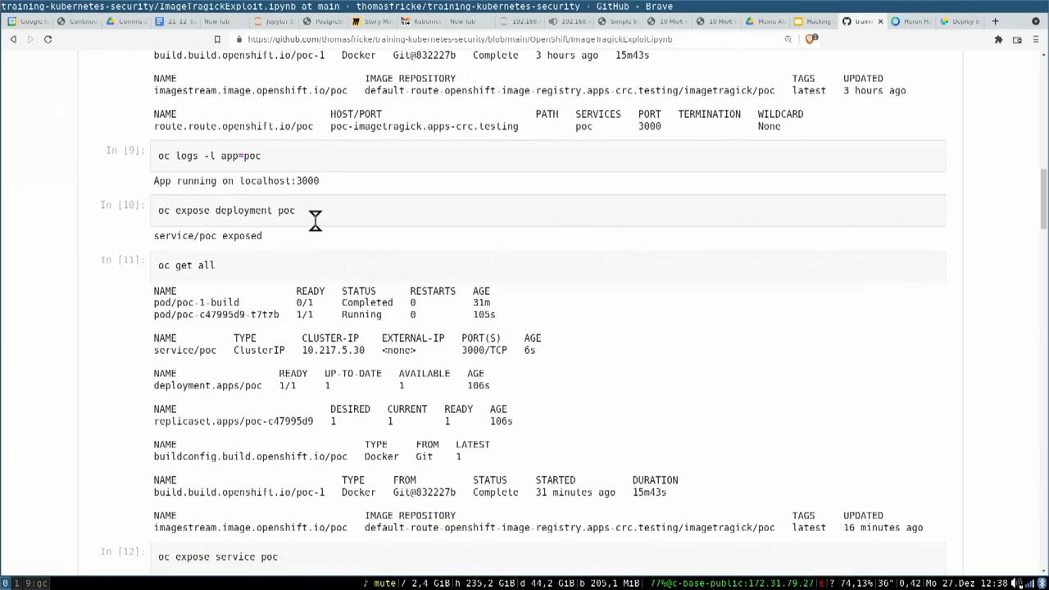
{"action": "scroll", "scroll_direction": "down", "scroll_amount": 3}
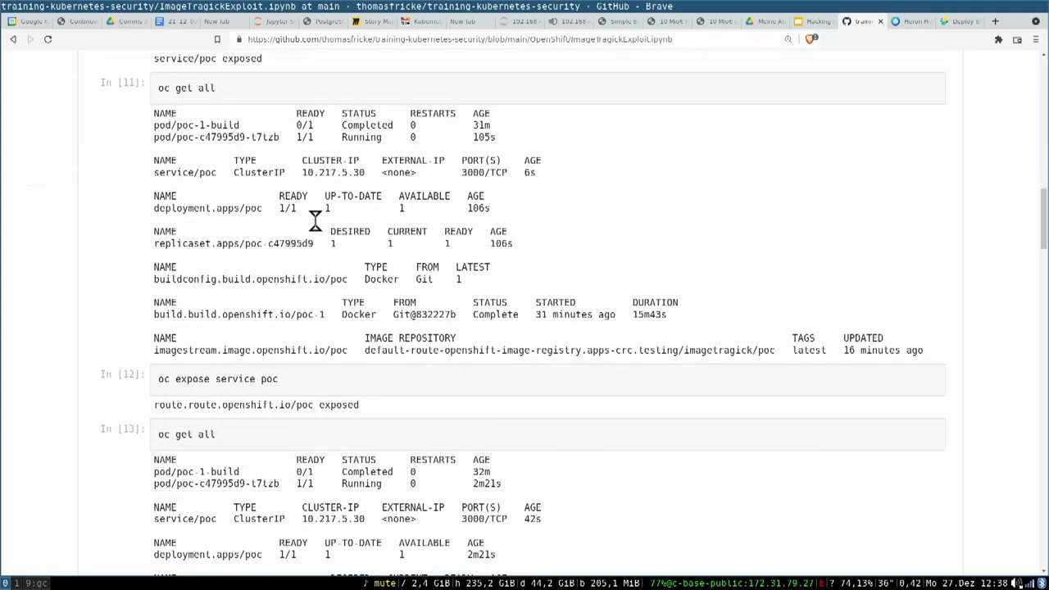
{"action": "scroll", "scroll_direction": "down", "scroll_amount": 3}
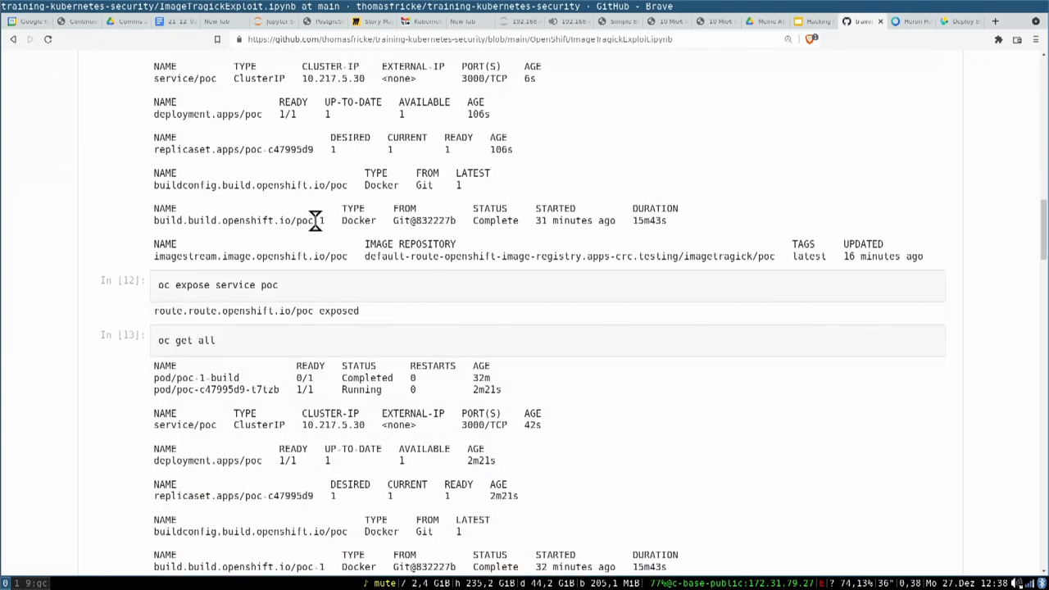
{"action": "scroll", "scroll_direction": "down", "scroll_amount": 3}
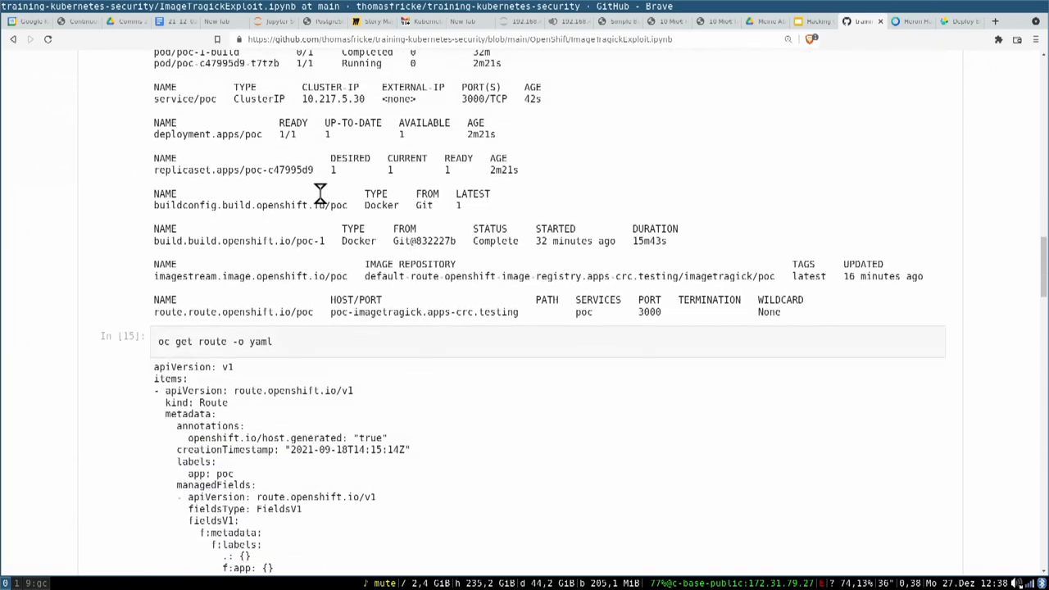
{"action": "scroll", "scroll_direction": "down", "scroll_amount": 3}
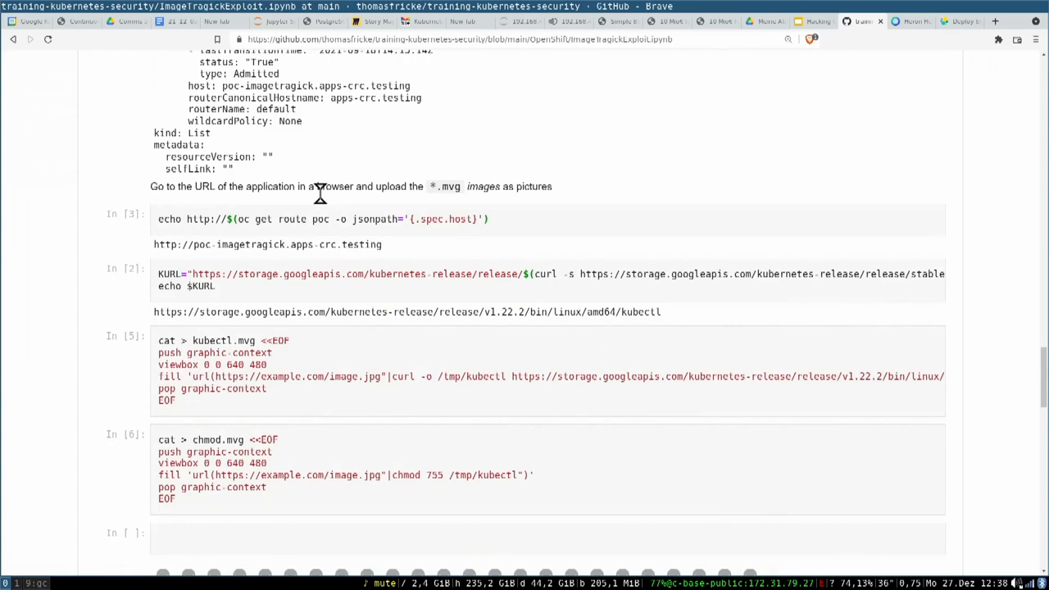
{"action": "mouse_move", "coordinate": [308, 295]}
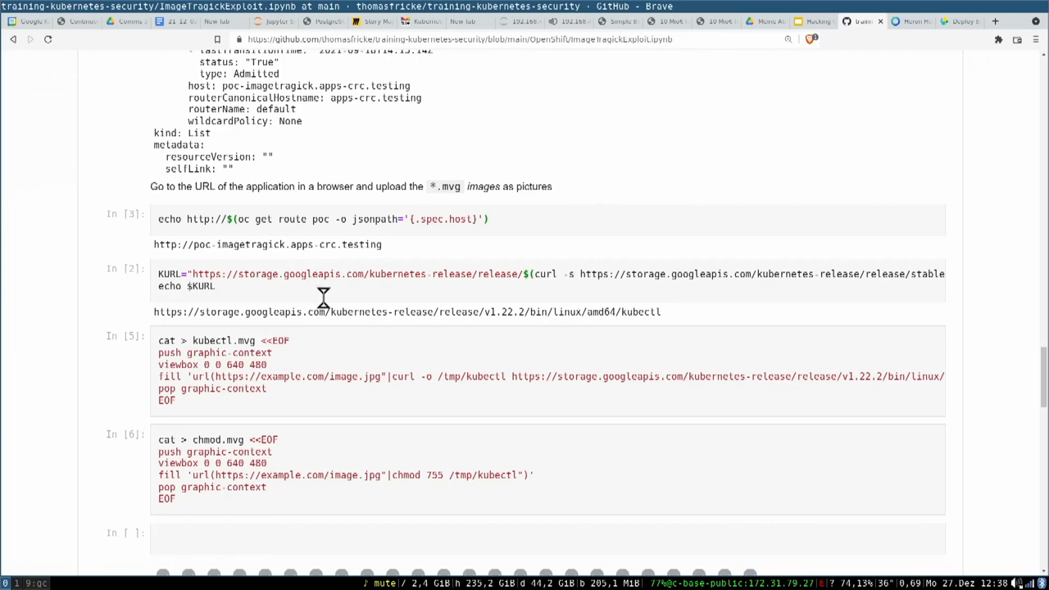
{"action": "mouse_move", "coordinate": [350, 298]}
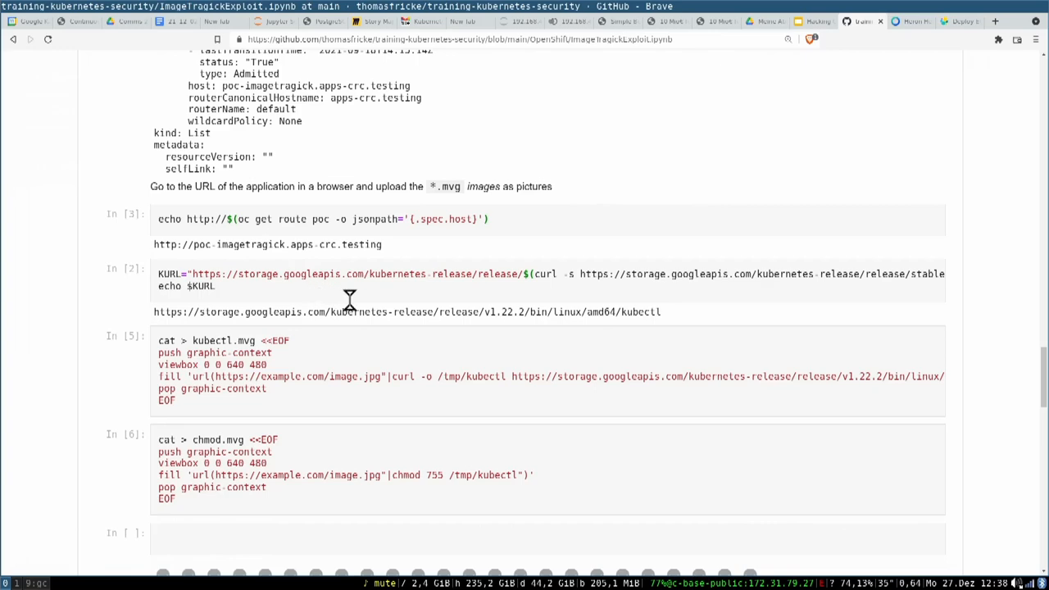
{"action": "mouse_move", "coordinate": [391, 327]}
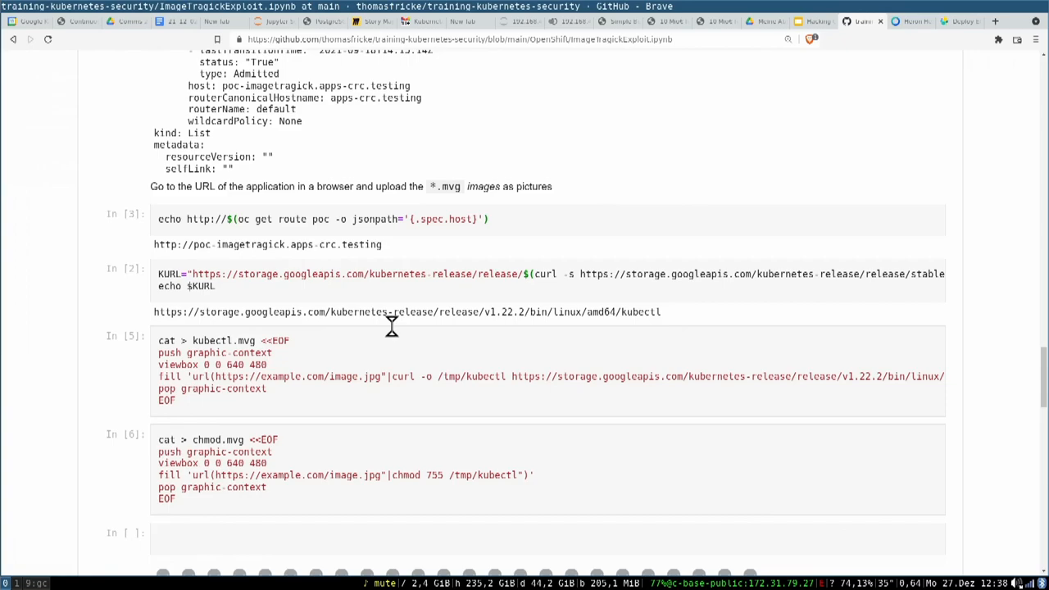
{"action": "mouse_move", "coordinate": [394, 332]}
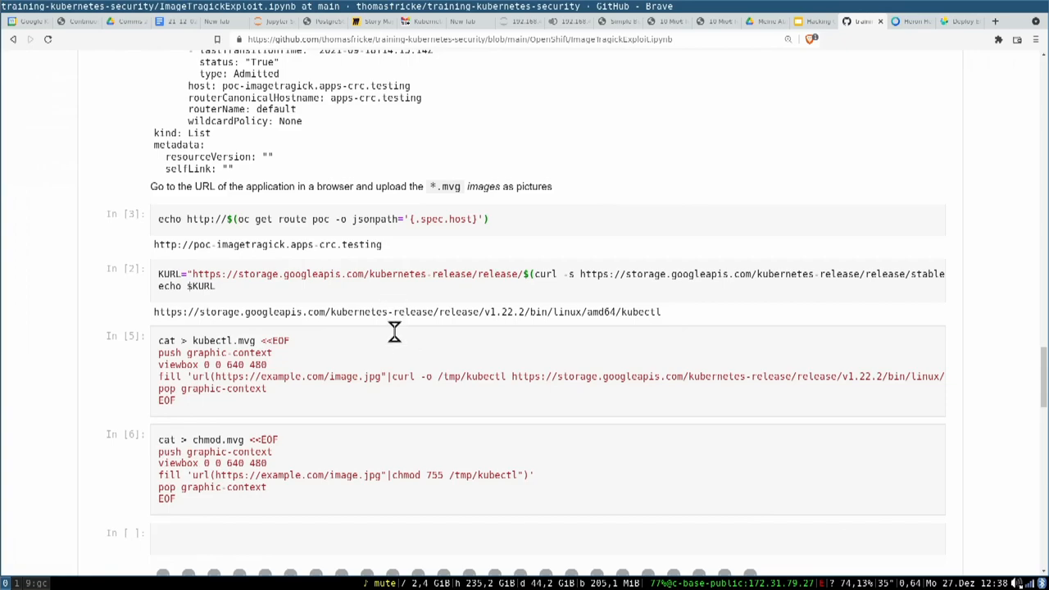
{"action": "scroll", "scroll_direction": "down", "scroll_amount": 3}
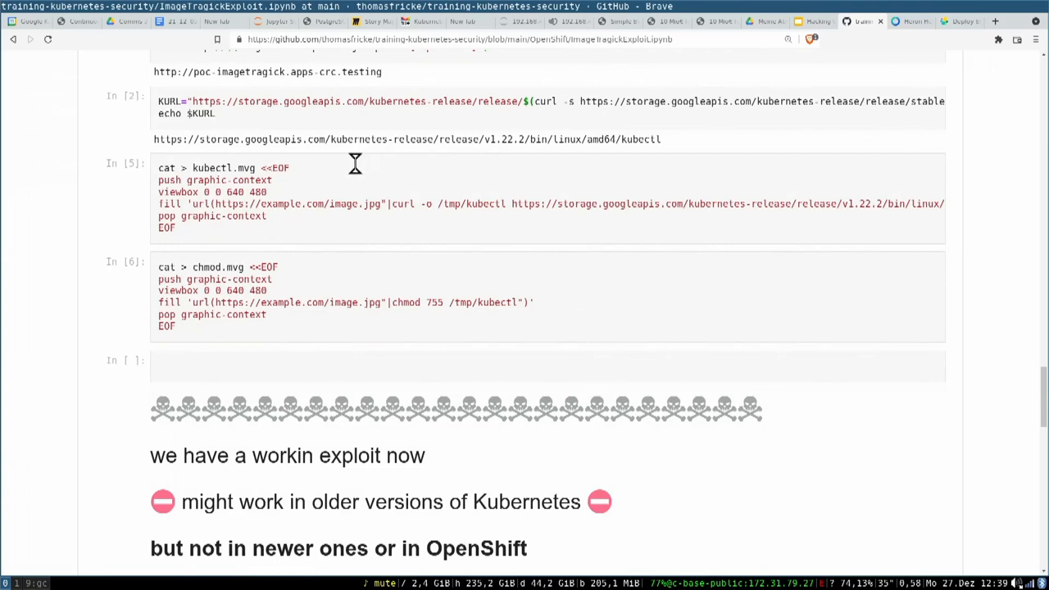
{"action": "mouse_move", "coordinate": [348, 180]}
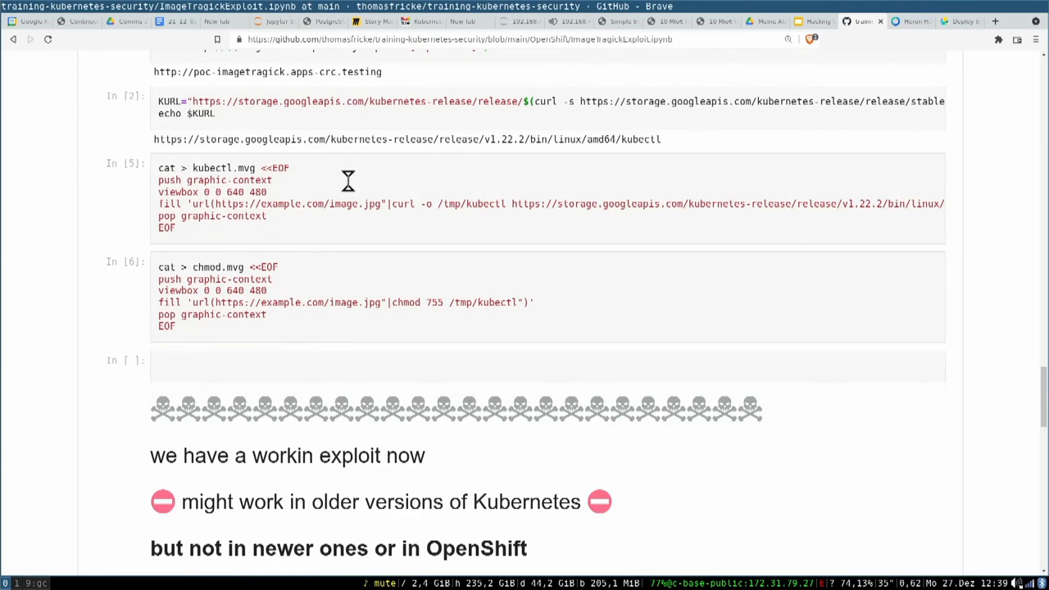
{"action": "mouse_move", "coordinate": [373, 198]}
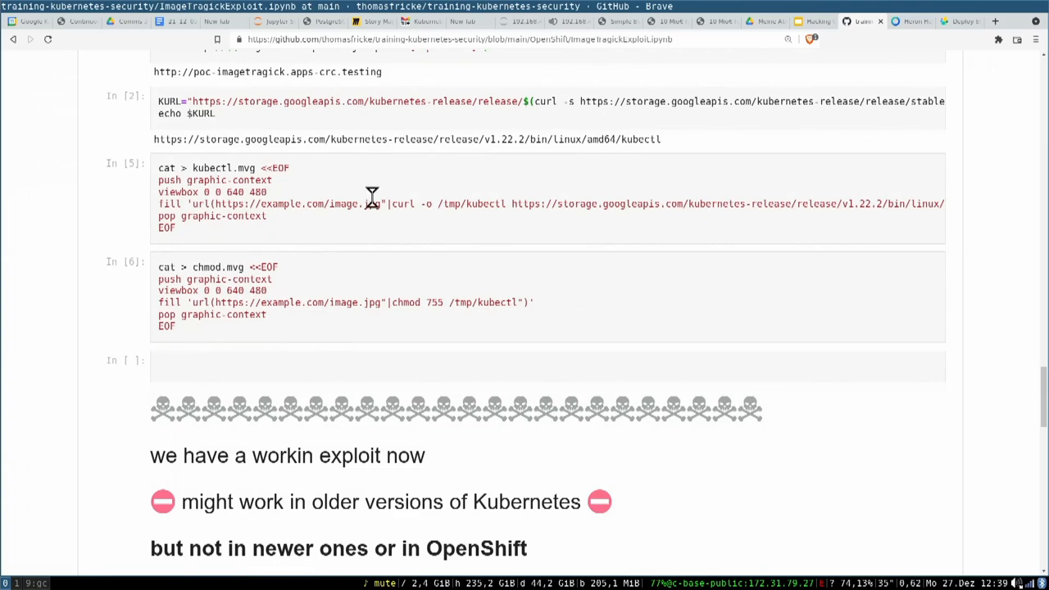
{"action": "mouse_move", "coordinate": [394, 207]}
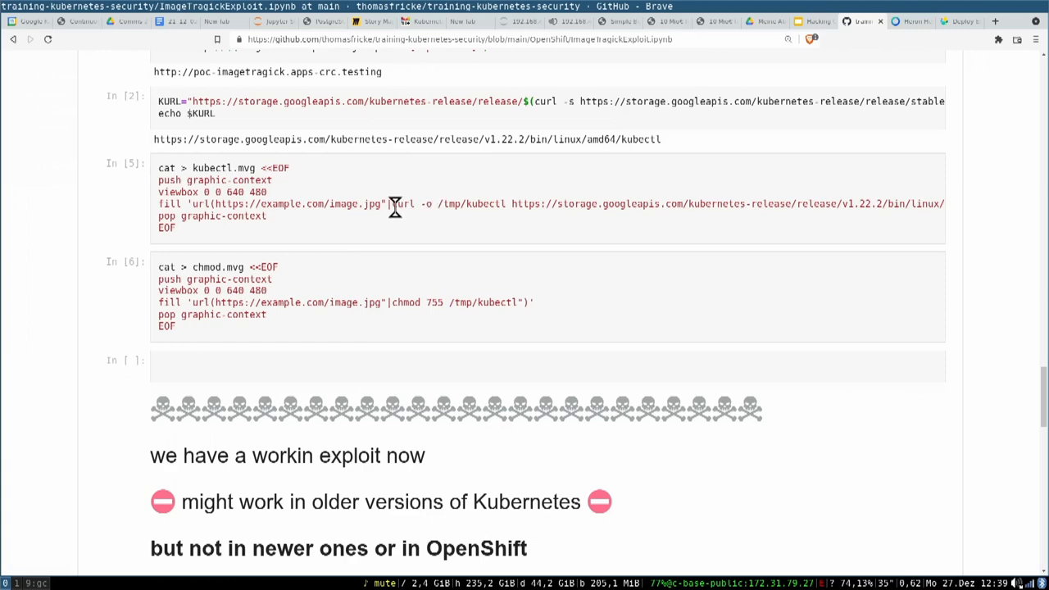
{"action": "mouse_move", "coordinate": [402, 203]}
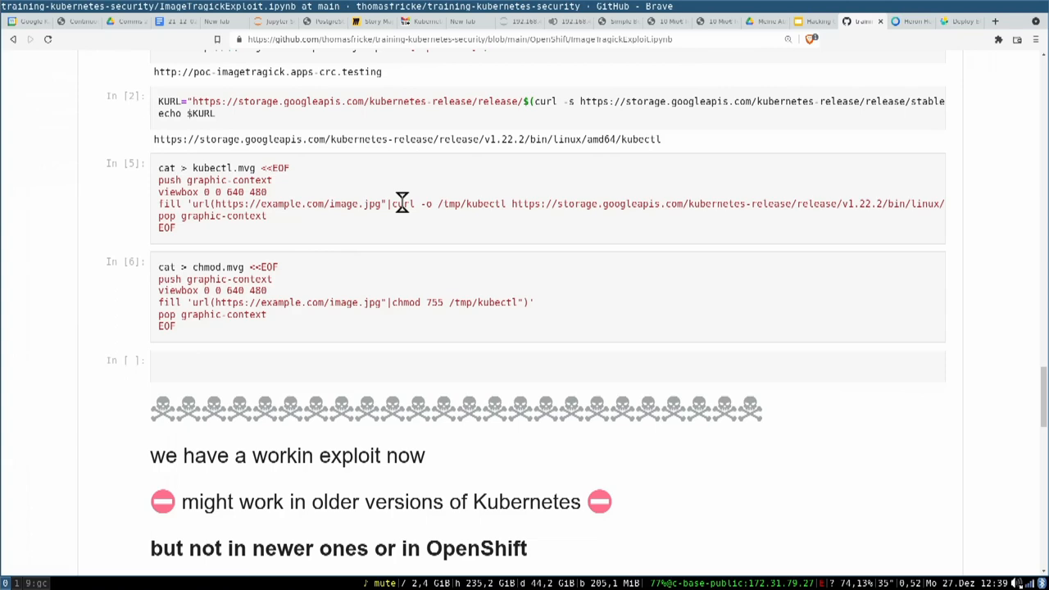
{"action": "mouse_move", "coordinate": [441, 225]}
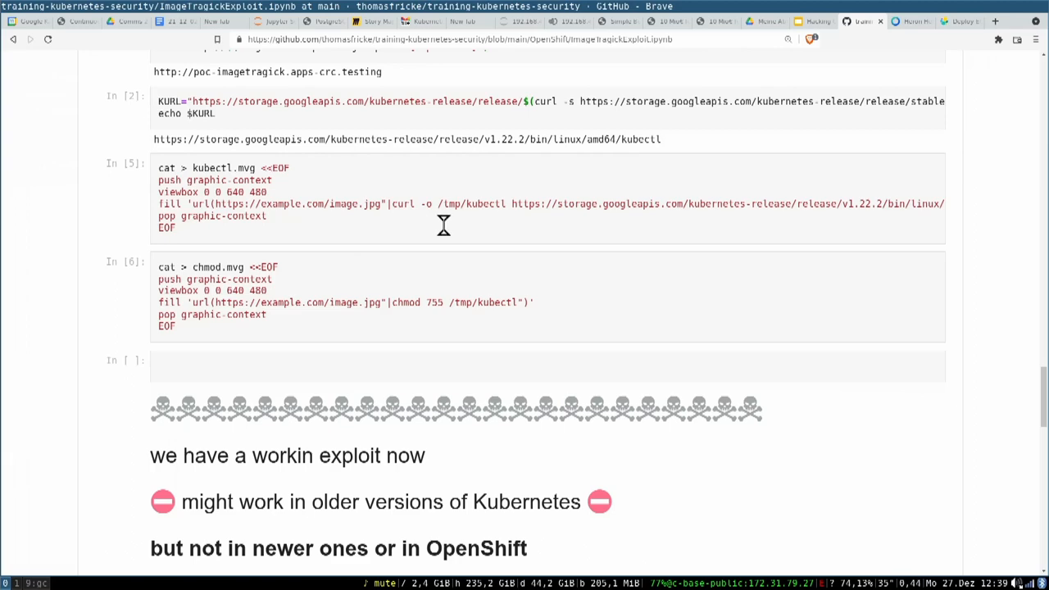
{"action": "mouse_move", "coordinate": [450, 211]}
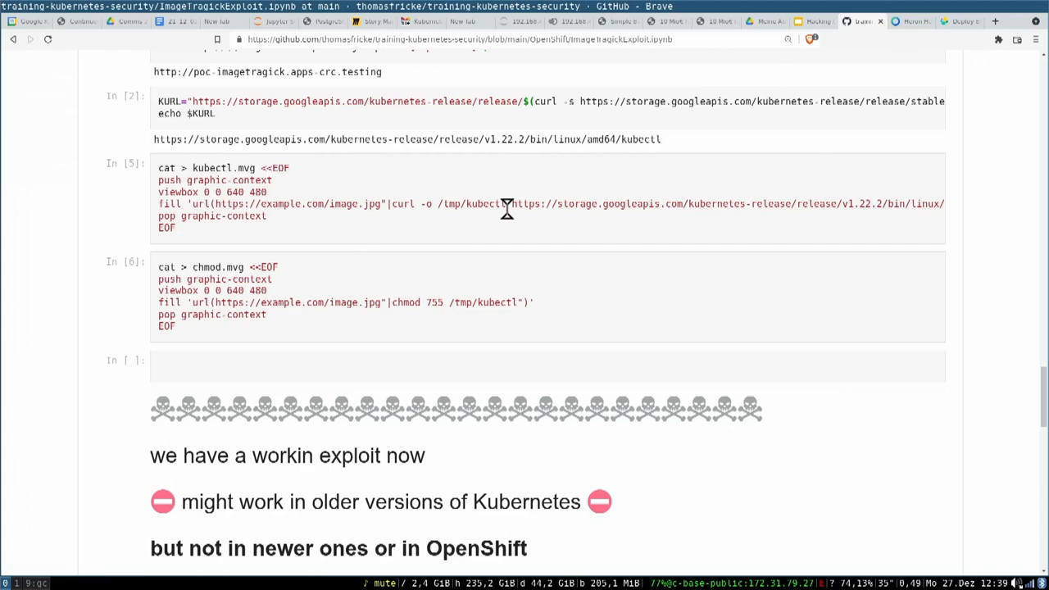
{"action": "mouse_move", "coordinate": [469, 219]}
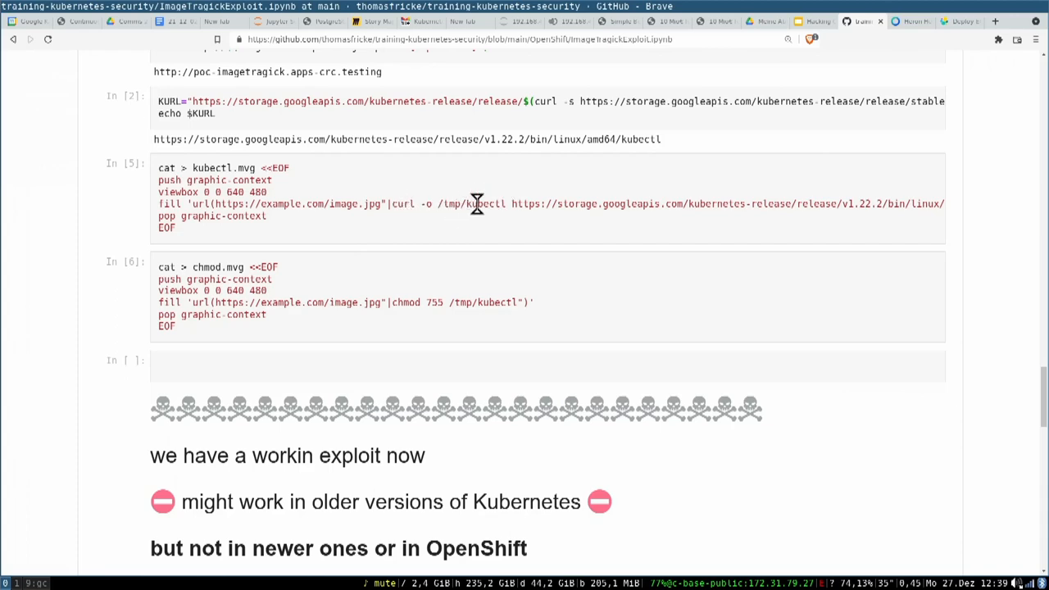
{"action": "scroll", "scroll_direction": "down", "scroll_amount": 3}
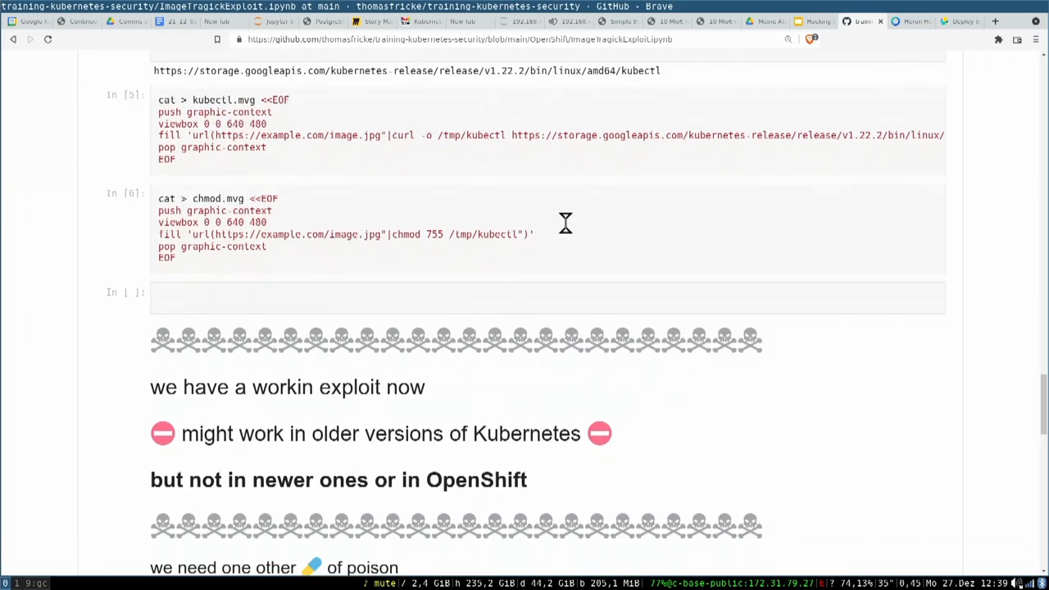
{"action": "mouse_move", "coordinate": [334, 200]}
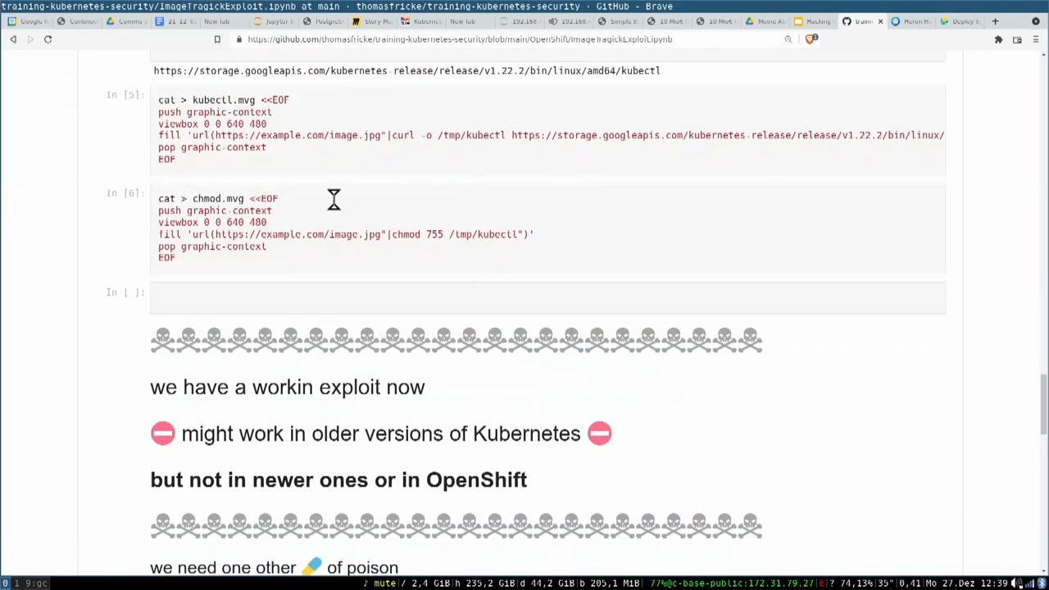
{"action": "mouse_move", "coordinate": [441, 247]}
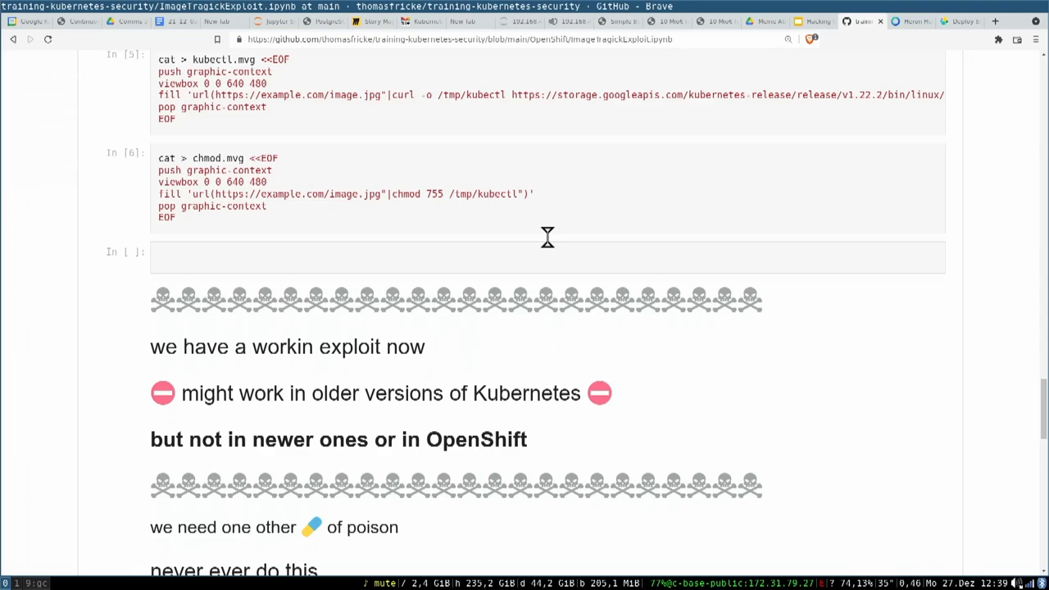
Scroll to the Elasticsearch section and the clusterrolebinding cell granting cluster-admin.
{"action": "scroll", "scroll_direction": "down", "scroll_amount": 3}
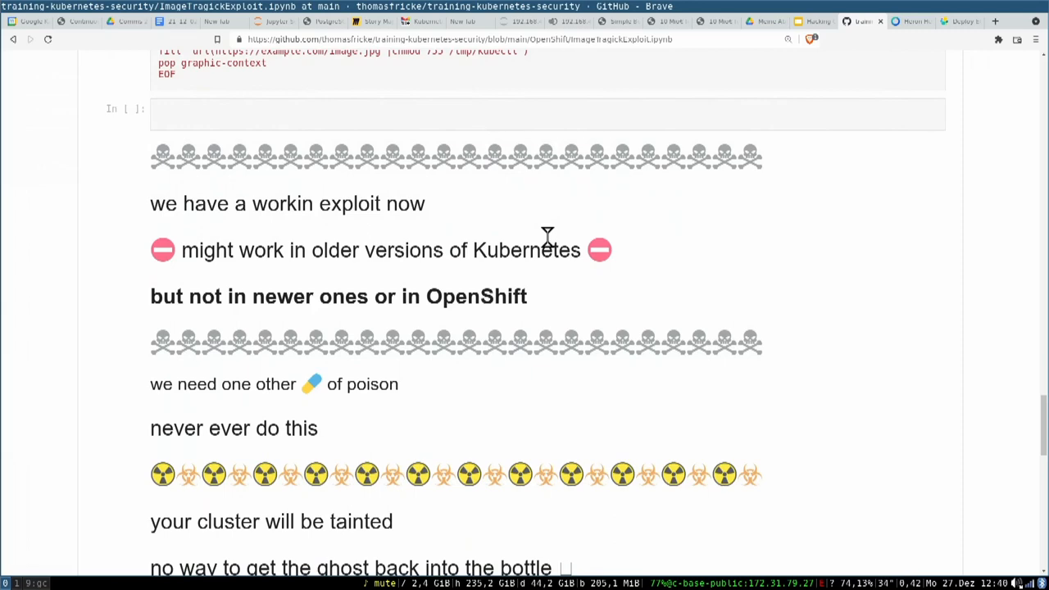
{"action": "mouse_move", "coordinate": [619, 162]}
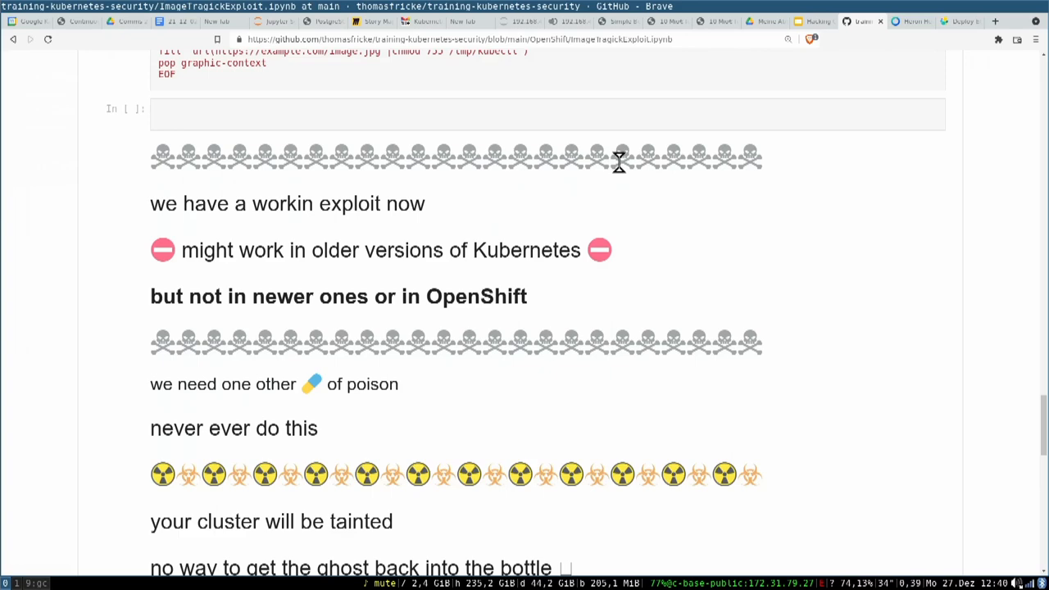
{"action": "mouse_move", "coordinate": [625, 203]}
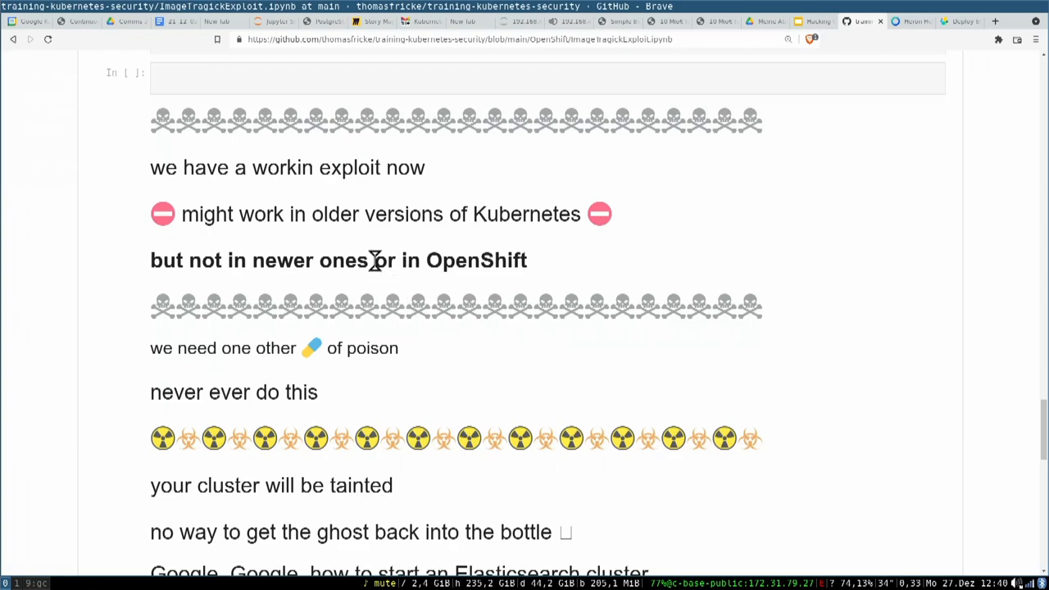
{"action": "scroll", "scroll_direction": "down", "scroll_amount": 3}
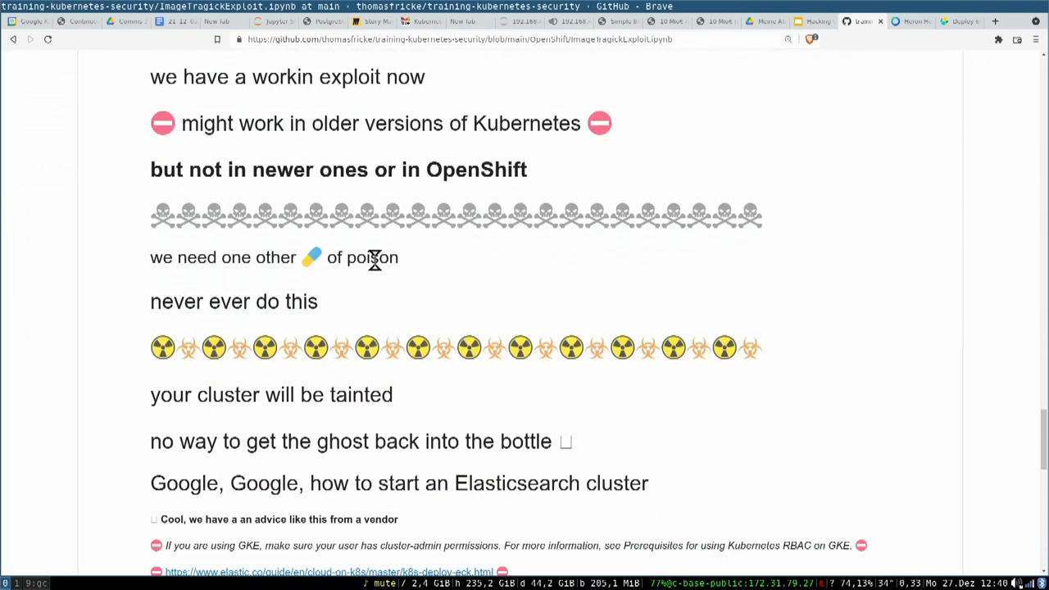
{"action": "scroll", "scroll_direction": "down", "scroll_amount": 3}
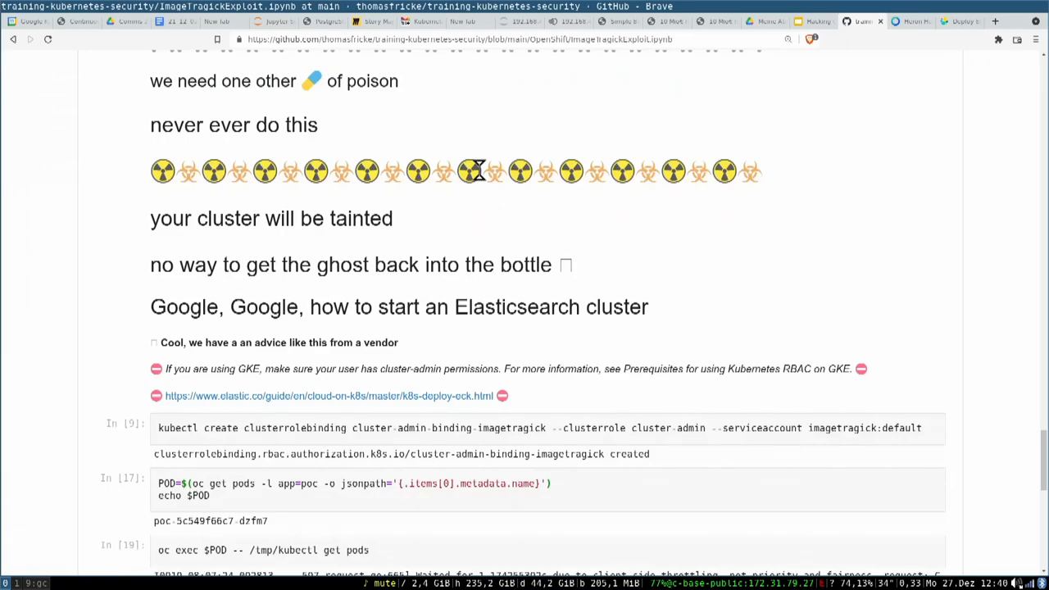
{"action": "mouse_move", "coordinate": [427, 114]}
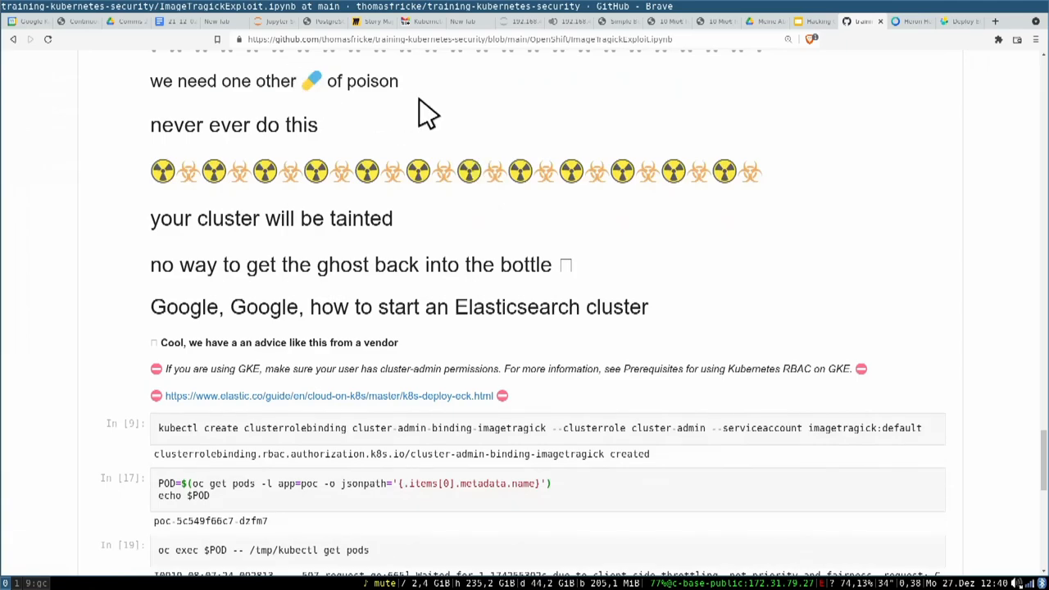
Scroll to the final cleanup cells, then return to the 'FIX 2: Container Hardening' slide.
{"action": "scroll", "scroll_direction": "down", "scroll_amount": 3}
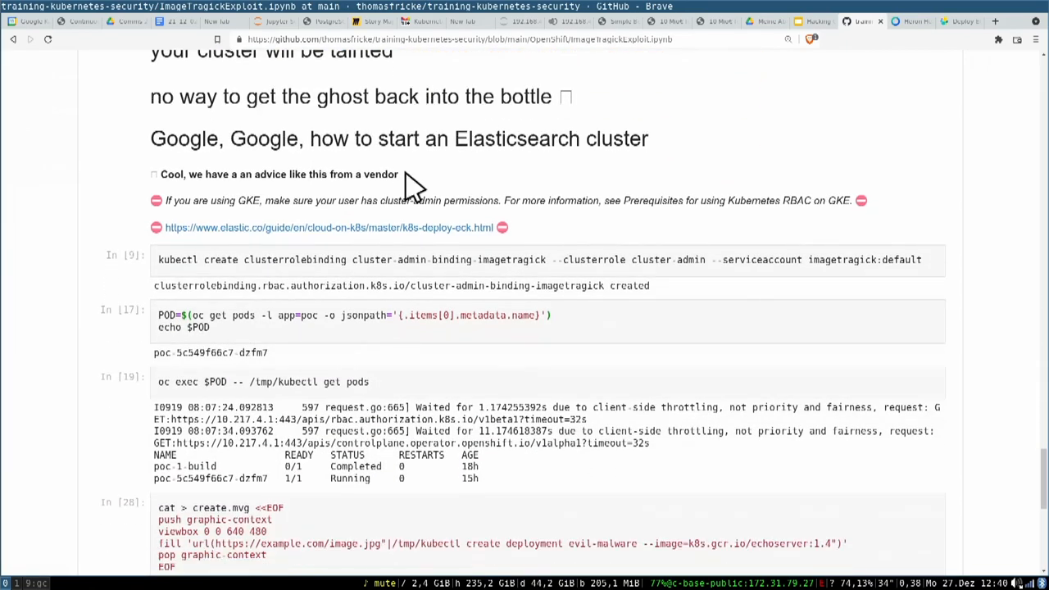
{"action": "mouse_move", "coordinate": [332, 254]}
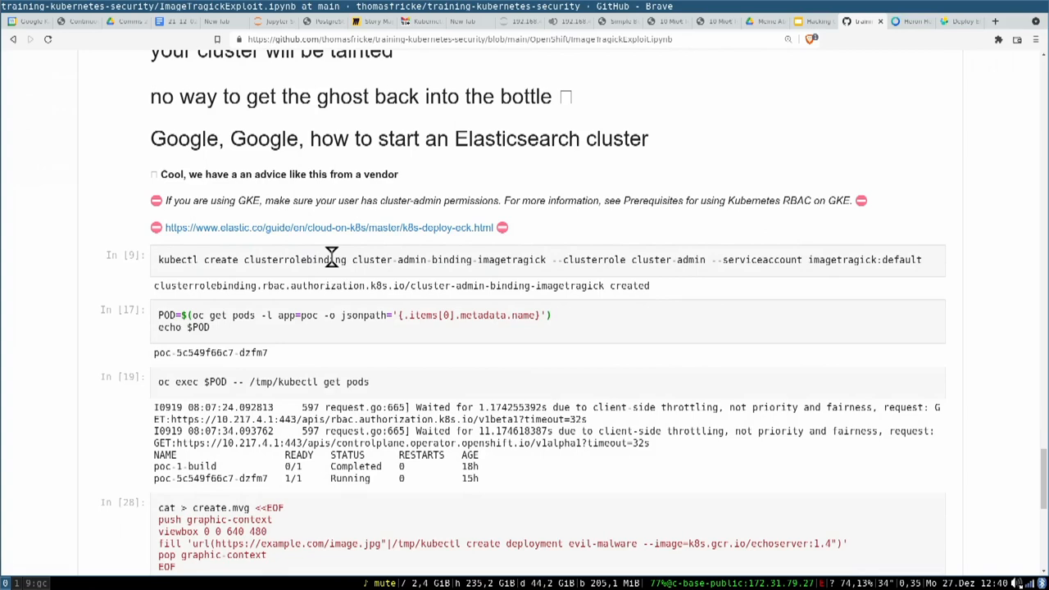
{"action": "mouse_move", "coordinate": [438, 280]}
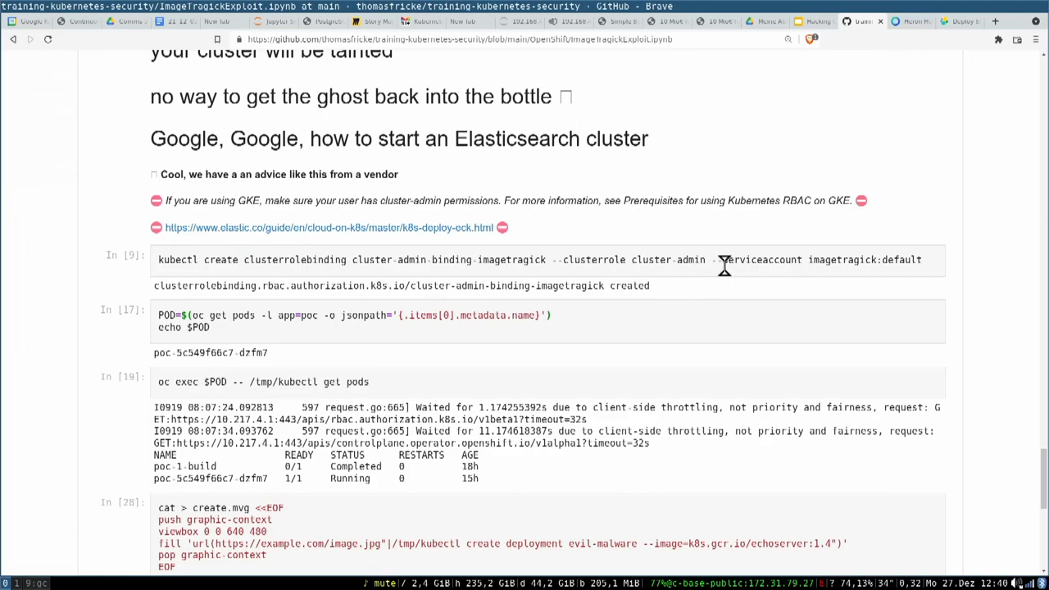
{"action": "scroll", "scroll_direction": "down", "scroll_amount": 3}
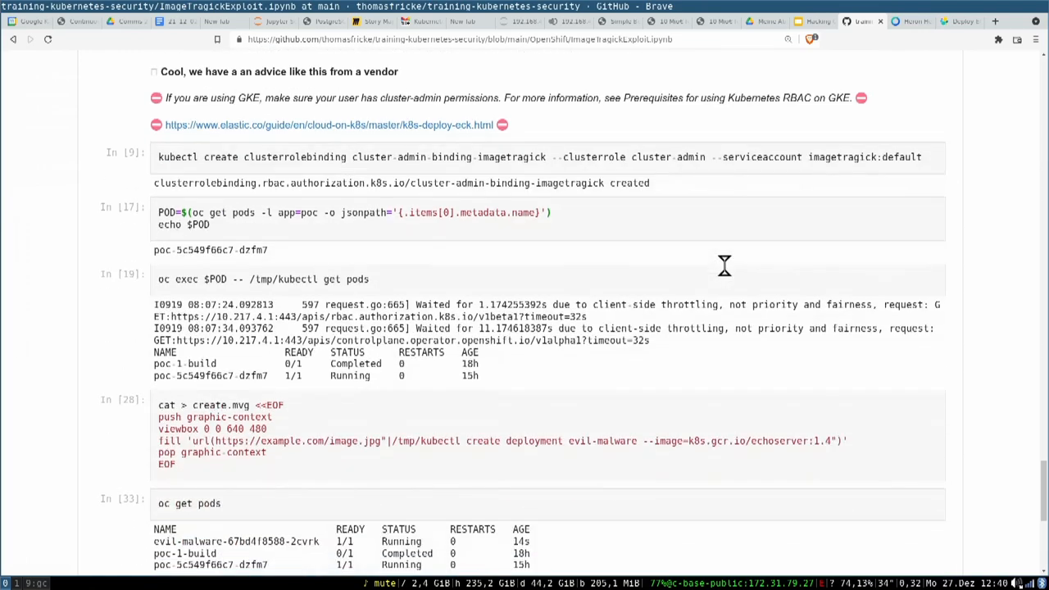
{"action": "scroll", "scroll_direction": "up", "scroll_amount": 3}
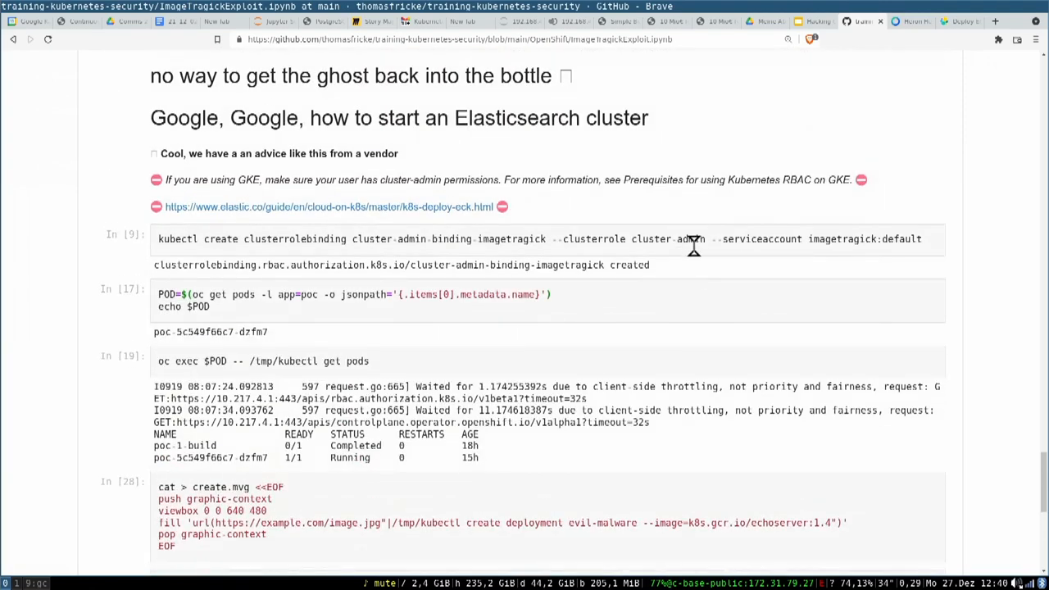
{"action": "scroll", "scroll_direction": "down", "scroll_amount": 3}
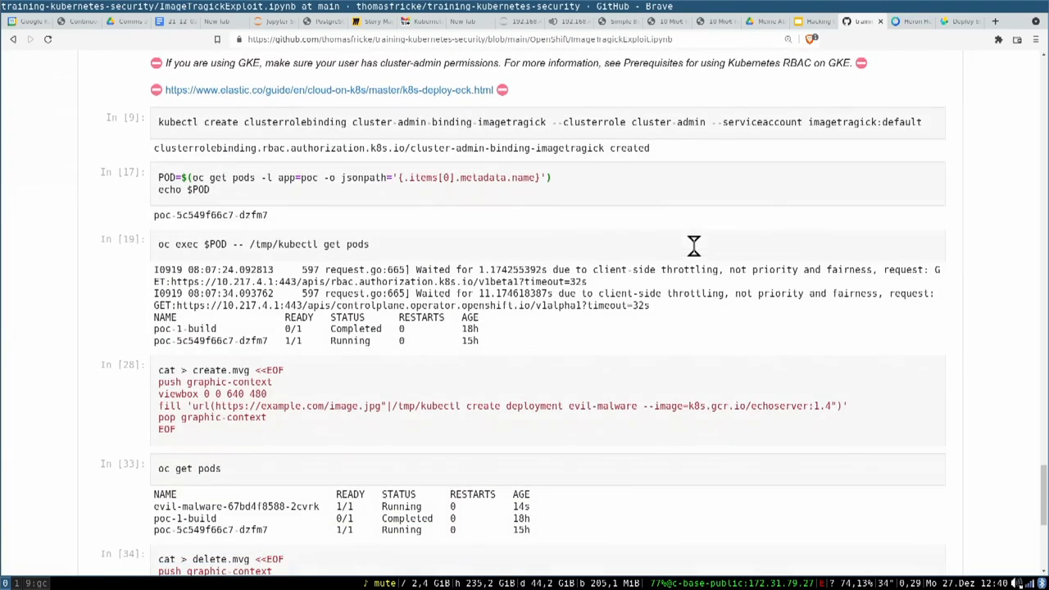
{"action": "mouse_move", "coordinate": [764, 121]}
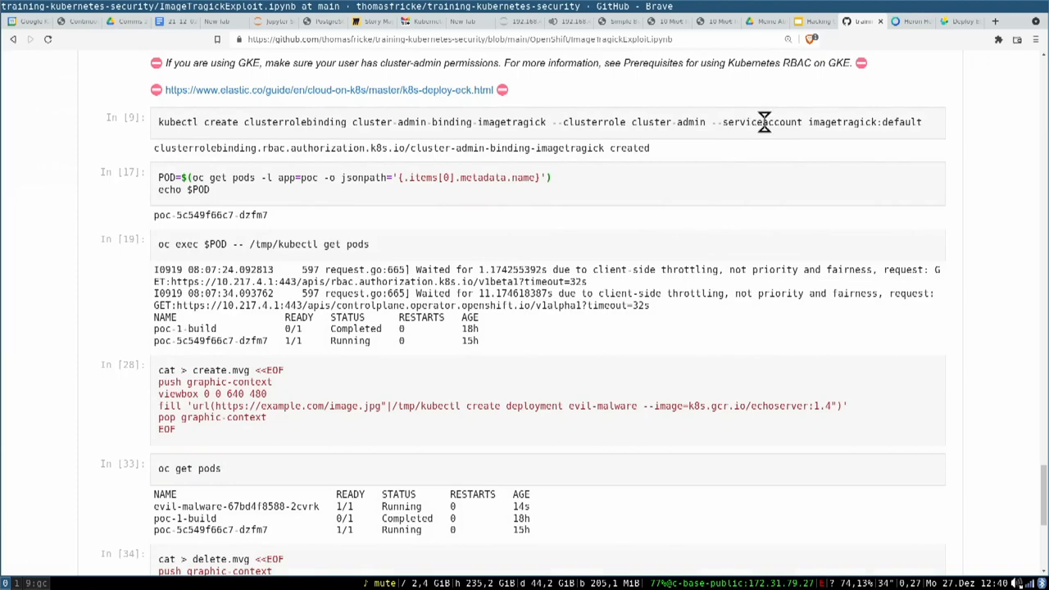
{"action": "scroll", "scroll_direction": "down", "scroll_amount": 3}
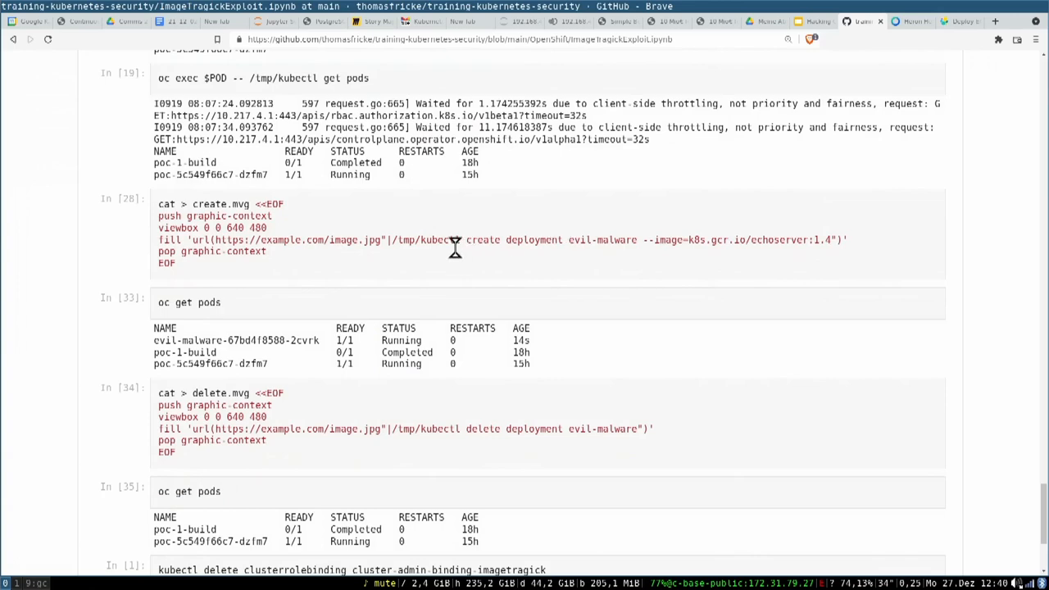
{"action": "mouse_move", "coordinate": [466, 246]}
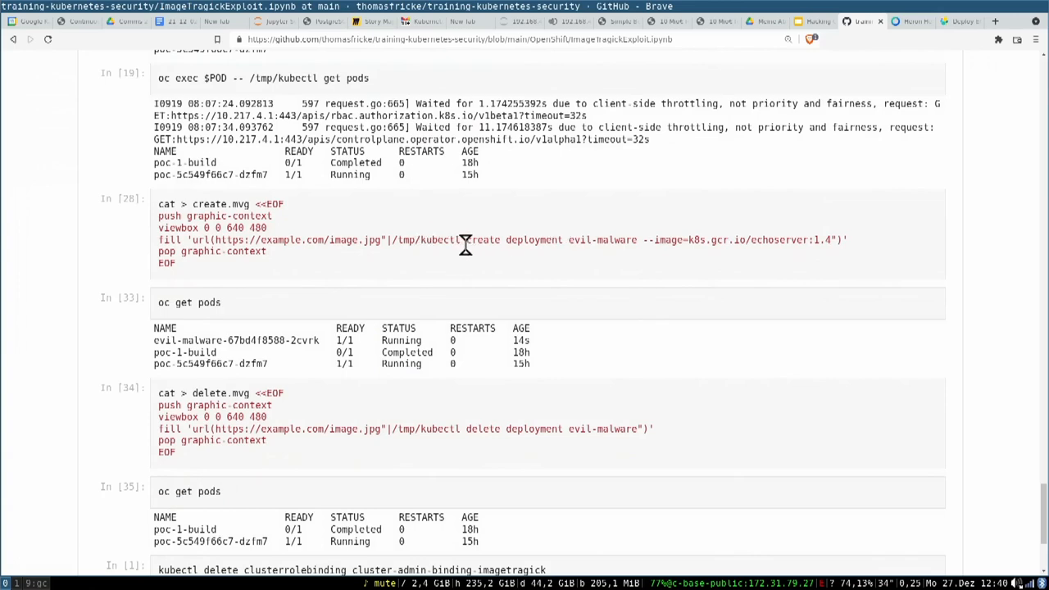
{"action": "mouse_move", "coordinate": [556, 246]}
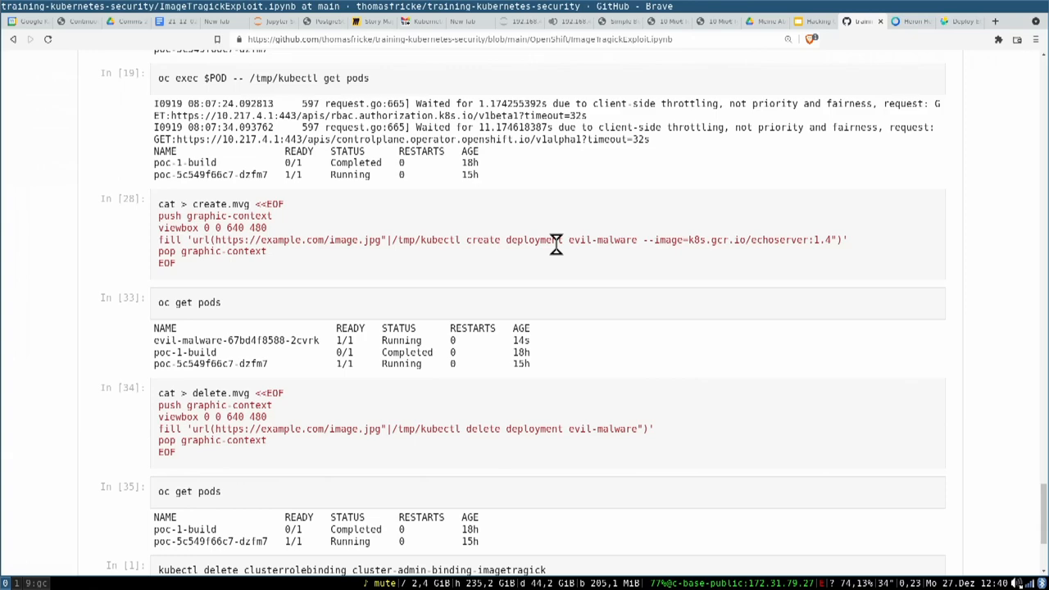
{"action": "mouse_move", "coordinate": [604, 228]}
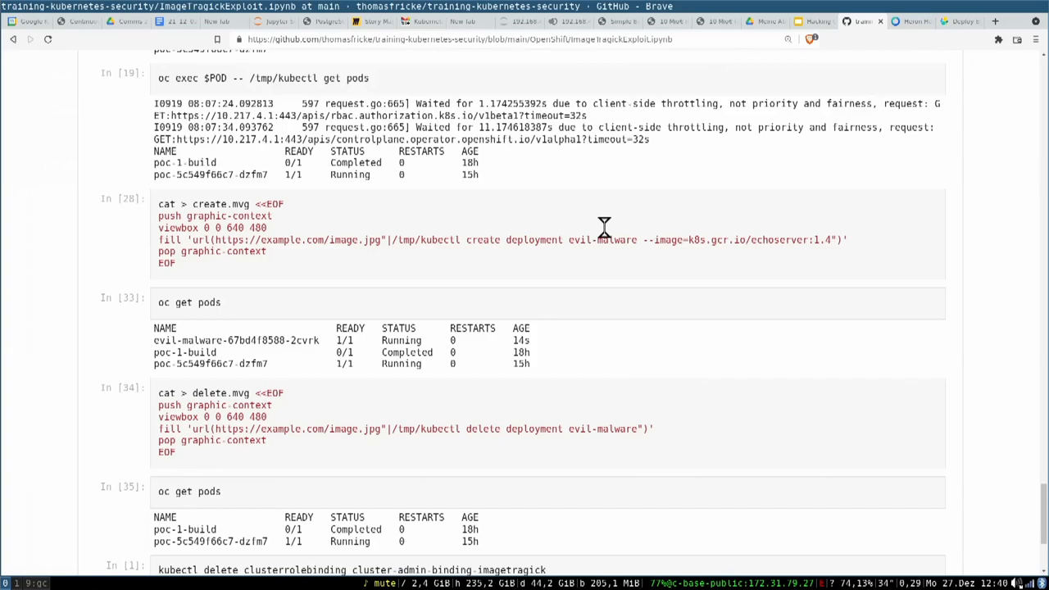
{"action": "scroll", "scroll_direction": "down", "scroll_amount": 3}
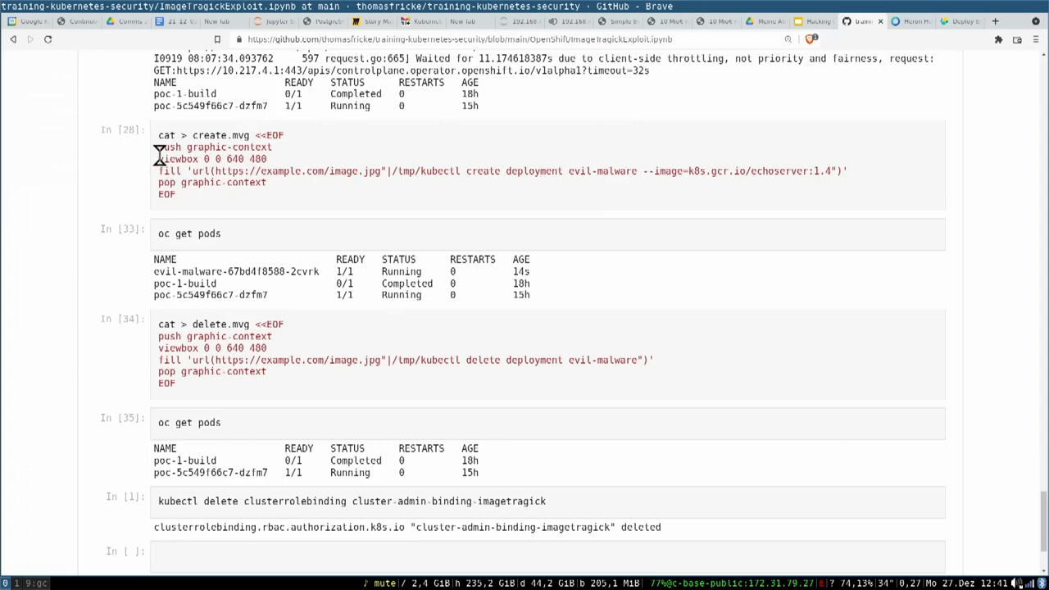
{"action": "mouse_move", "coordinate": [289, 176]}
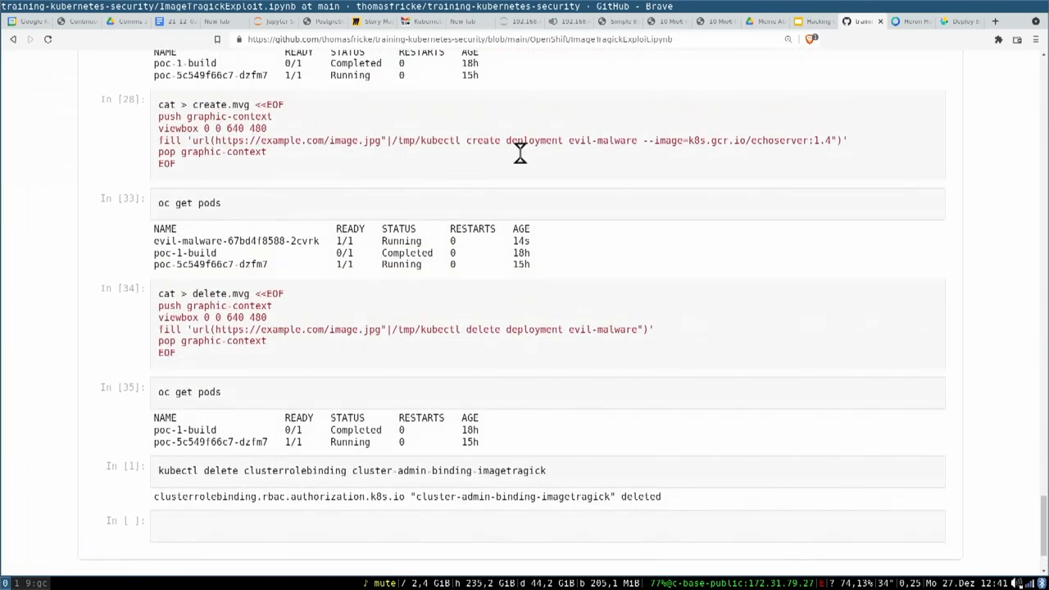
{"action": "mouse_move", "coordinate": [454, 320]}
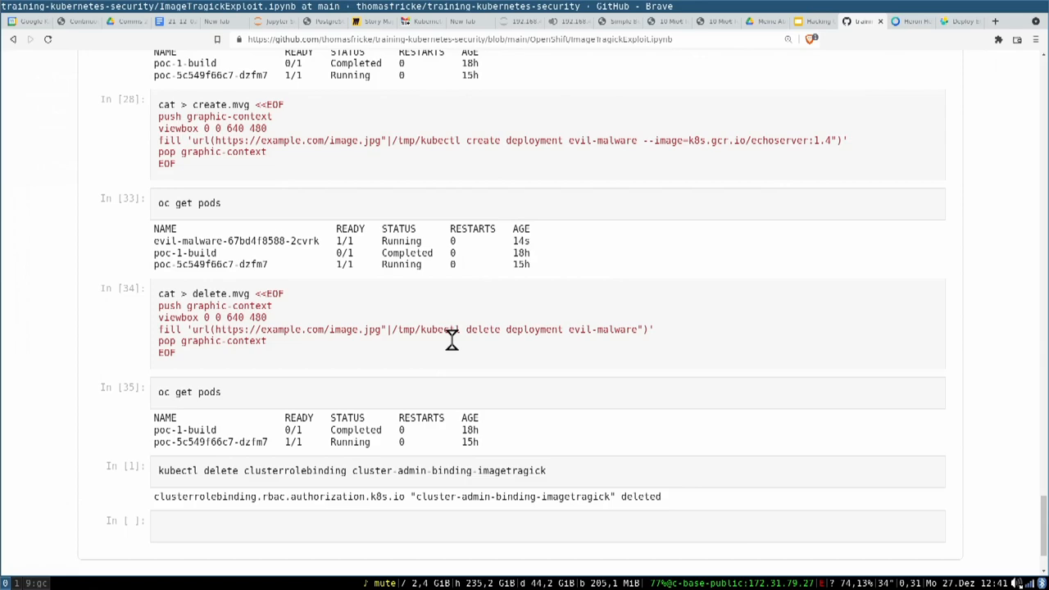
{"action": "mouse_move", "coordinate": [304, 229]}
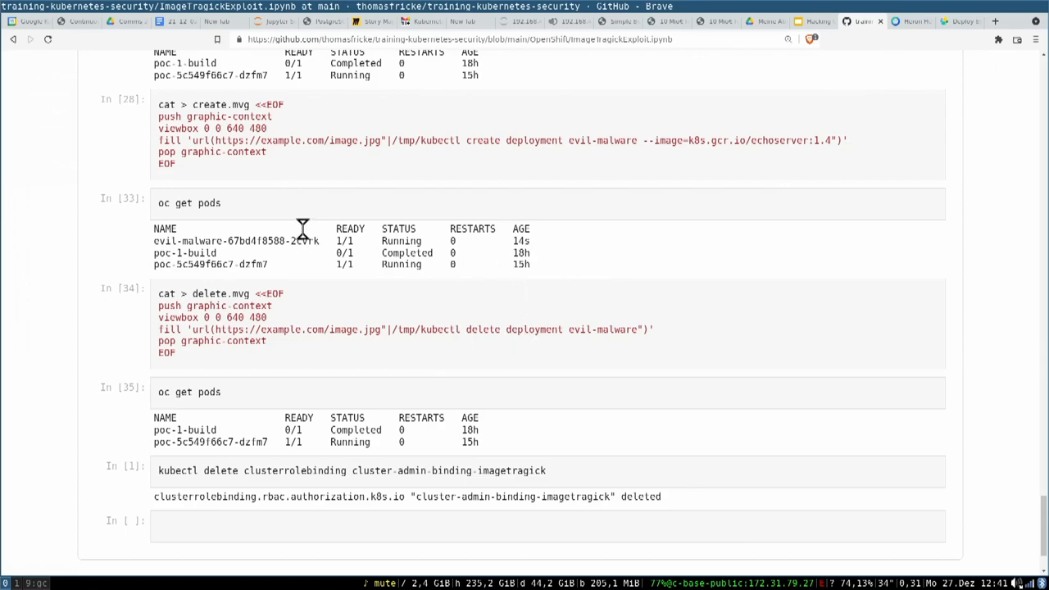
{"action": "mouse_move", "coordinate": [175, 234]}
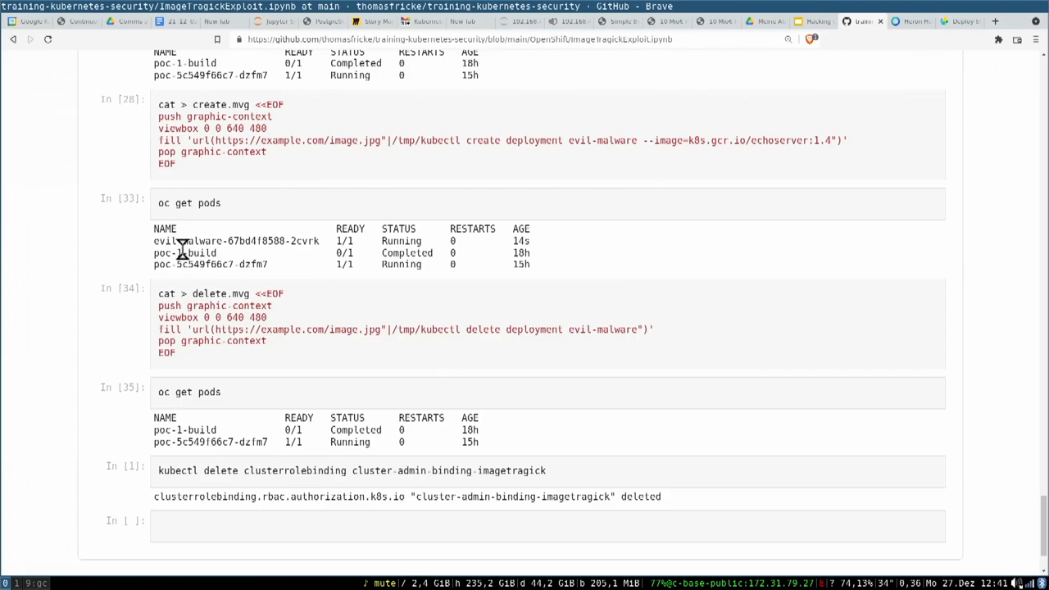
{"action": "scroll", "scroll_direction": "down", "scroll_amount": 3}
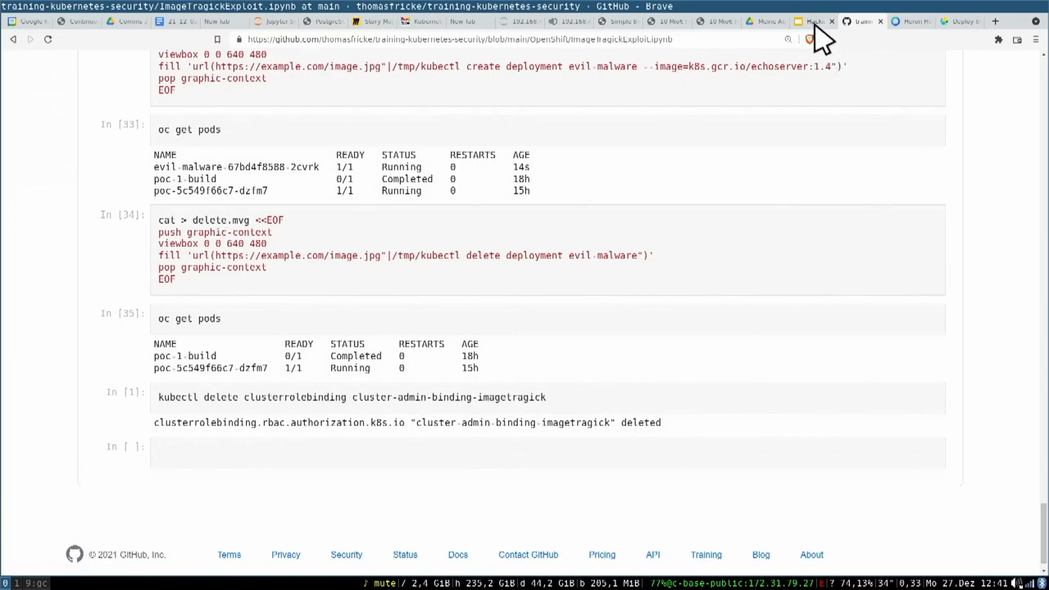
{"action": "left_click", "coordinate": [812, 21]}
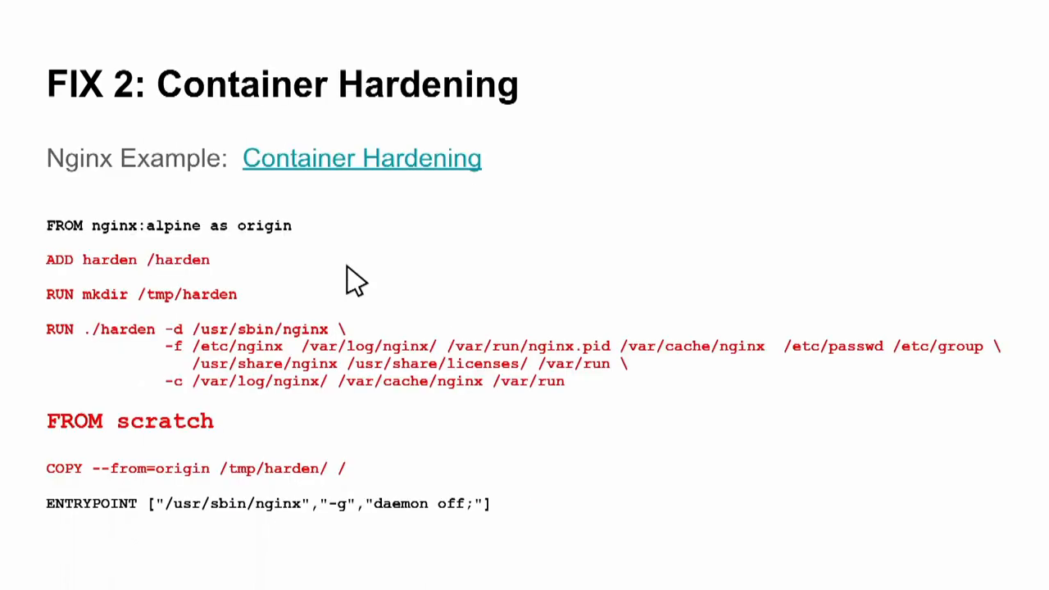
{"action": "mouse_move", "coordinate": [410, 213]}
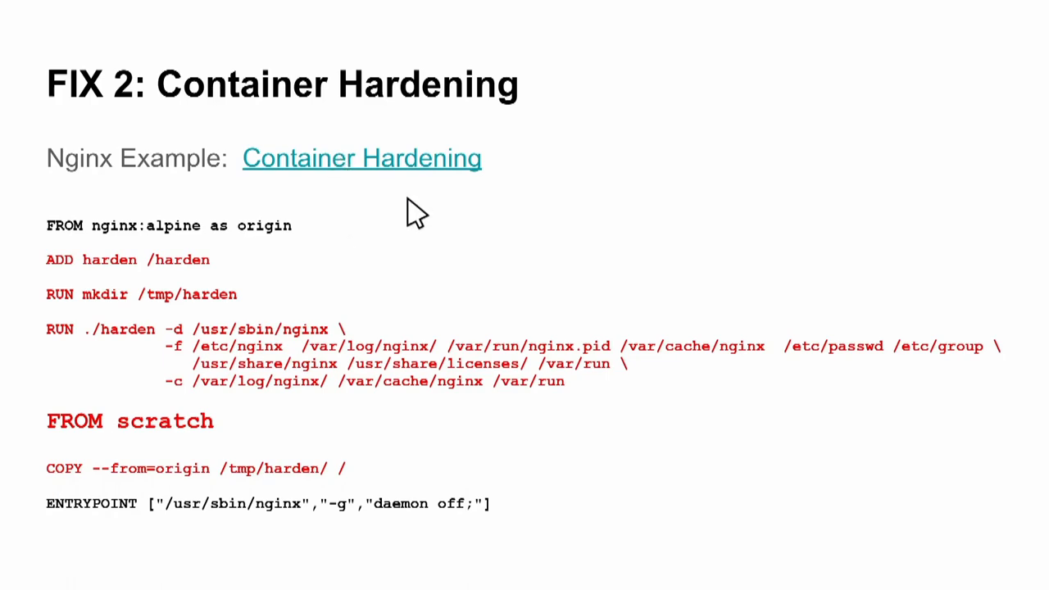
{"action": "mouse_move", "coordinate": [344, 237]}
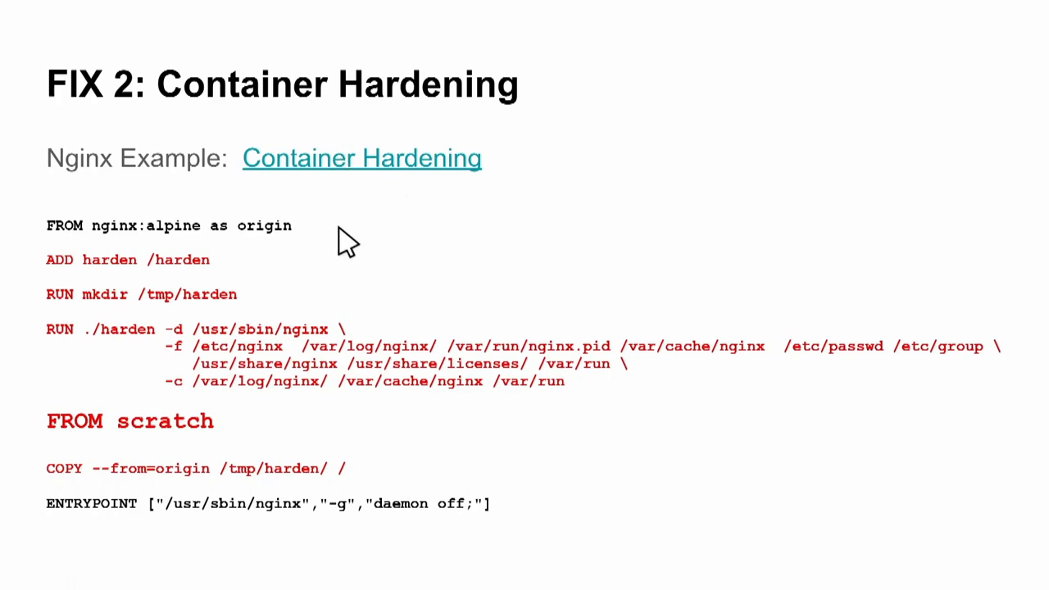
{"action": "mouse_move", "coordinate": [197, 234]}
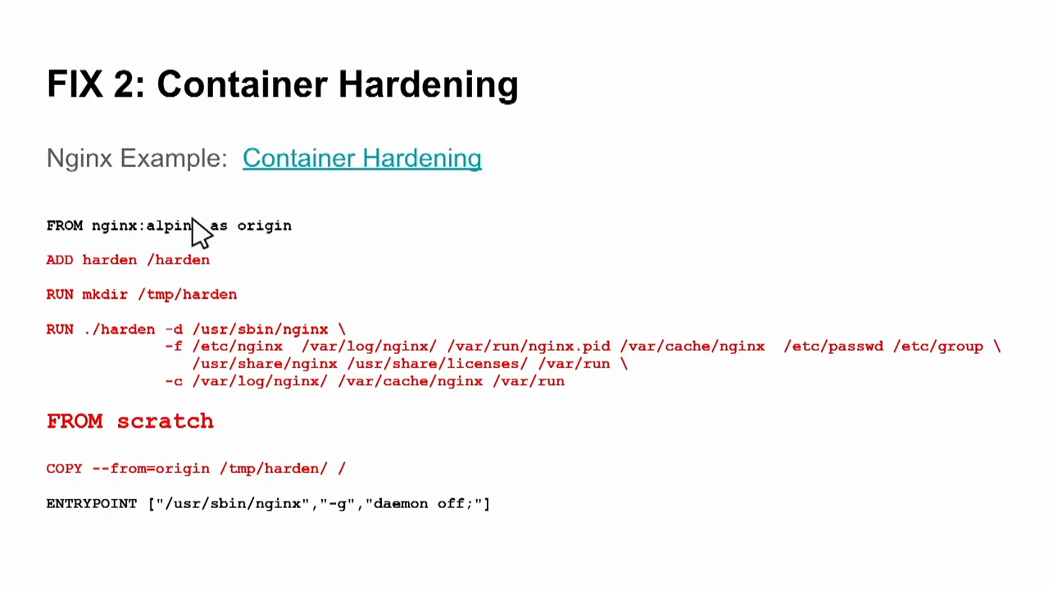
{"action": "mouse_move", "coordinate": [271, 267]}
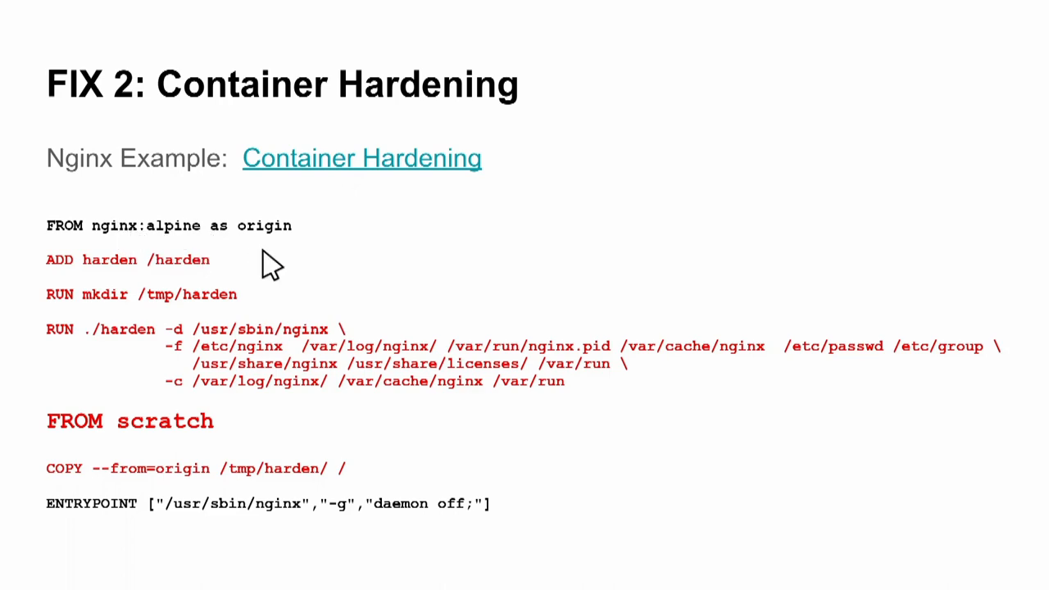
{"action": "mouse_move", "coordinate": [312, 283]}
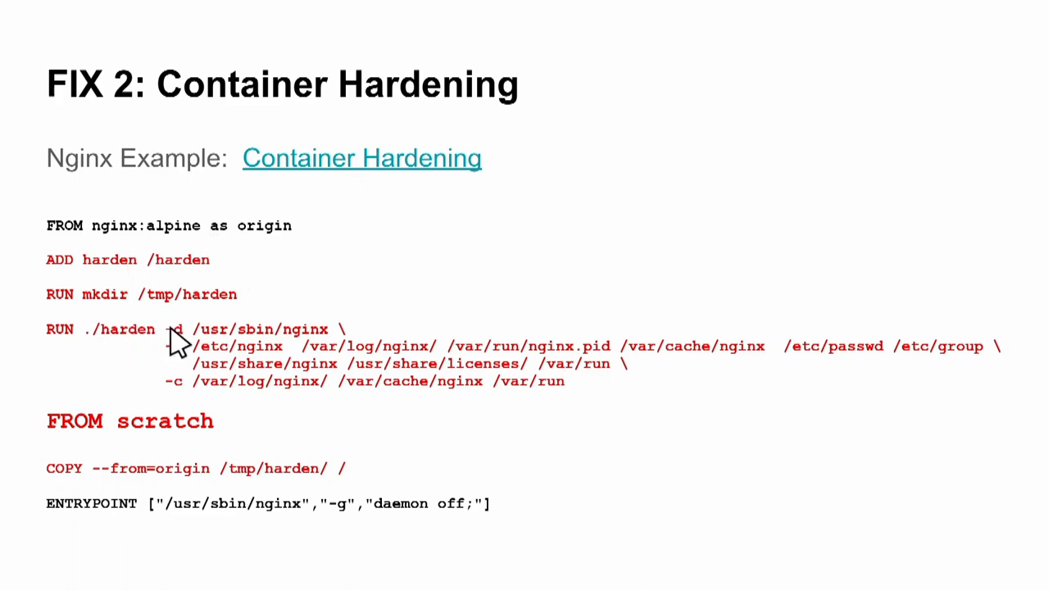
{"action": "mouse_move", "coordinate": [414, 332]}
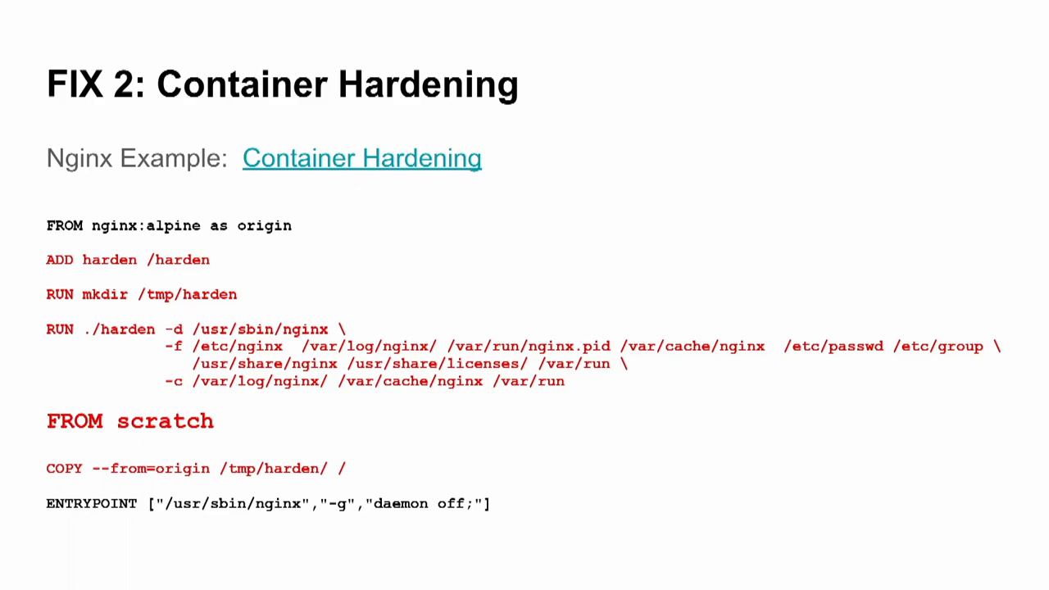
{"action": "mouse_move", "coordinate": [742, 381]}
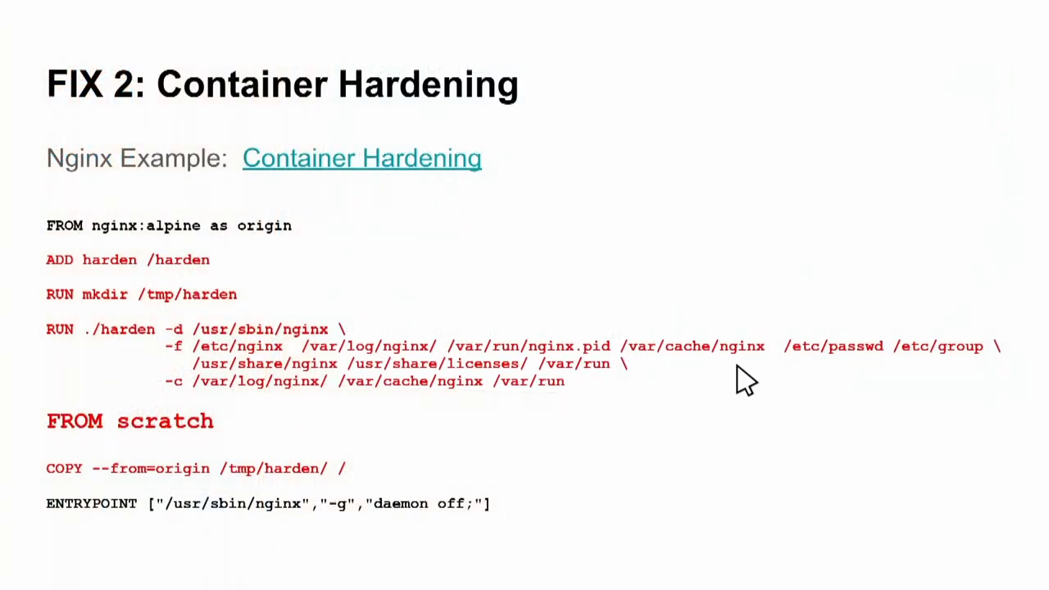
{"action": "mouse_move", "coordinate": [918, 365]}
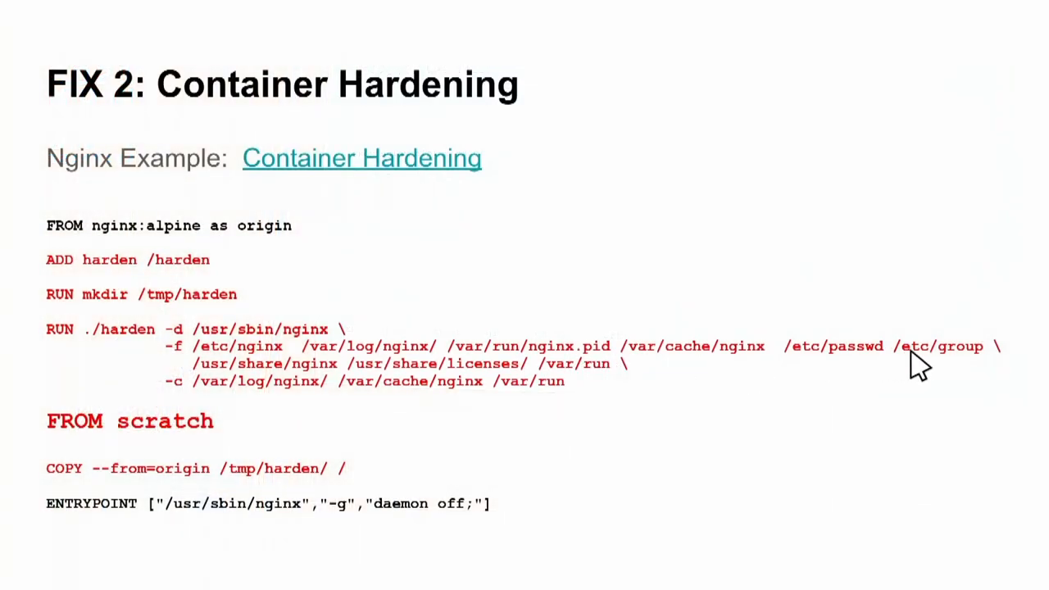
{"action": "mouse_move", "coordinate": [623, 341]}
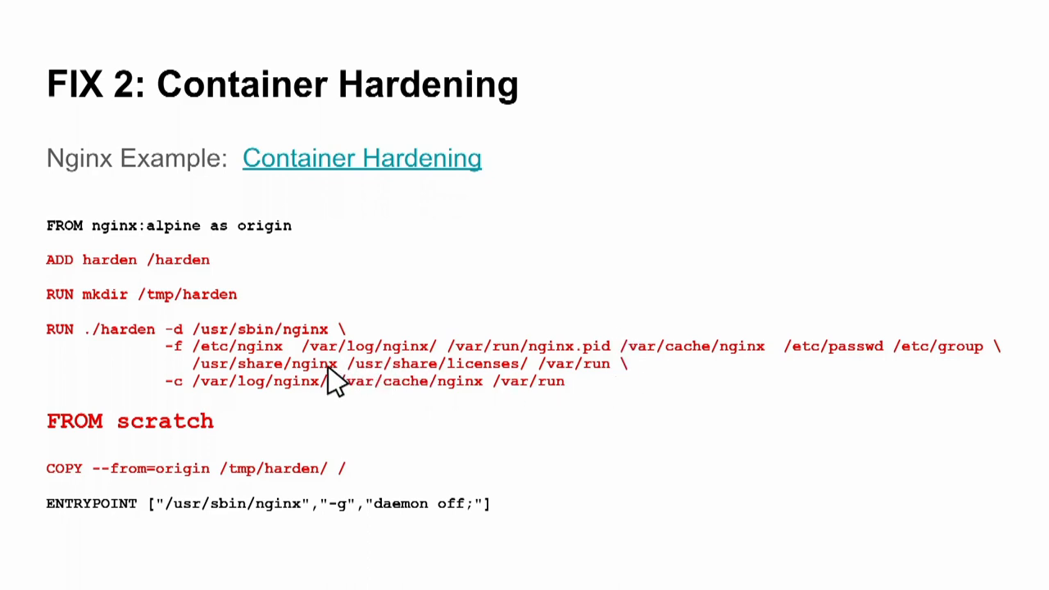
{"action": "mouse_move", "coordinate": [532, 379]}
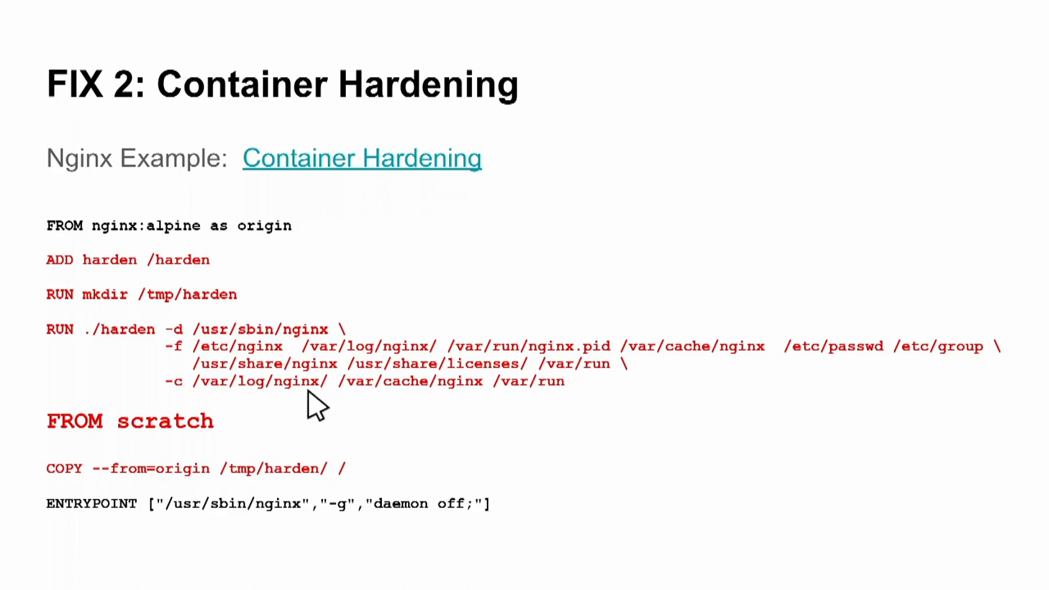
{"action": "mouse_move", "coordinate": [390, 410]}
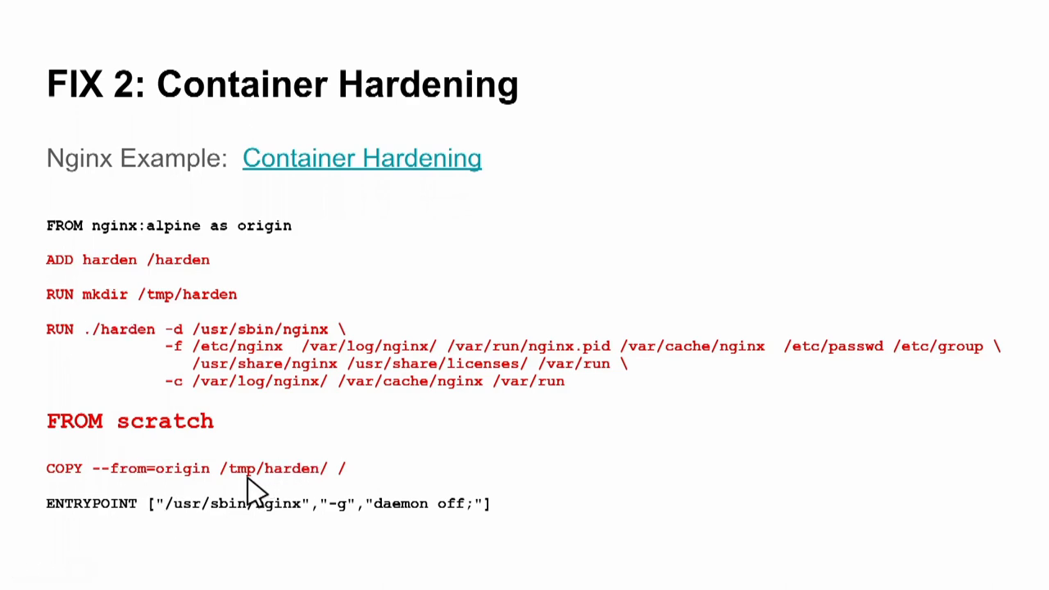
{"action": "mouse_move", "coordinate": [291, 246]}
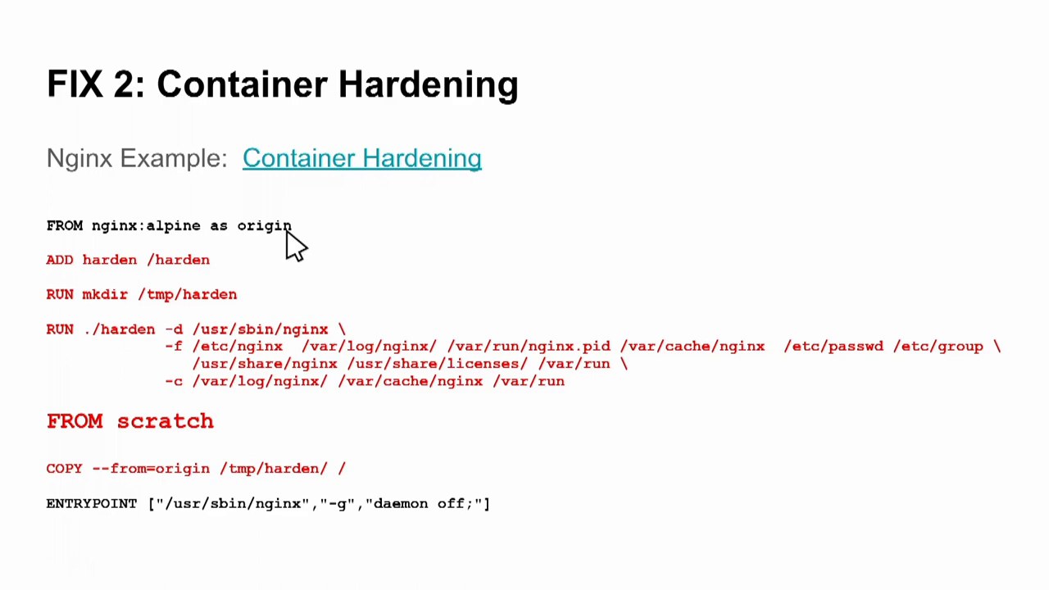
{"action": "mouse_move", "coordinate": [332, 246]}
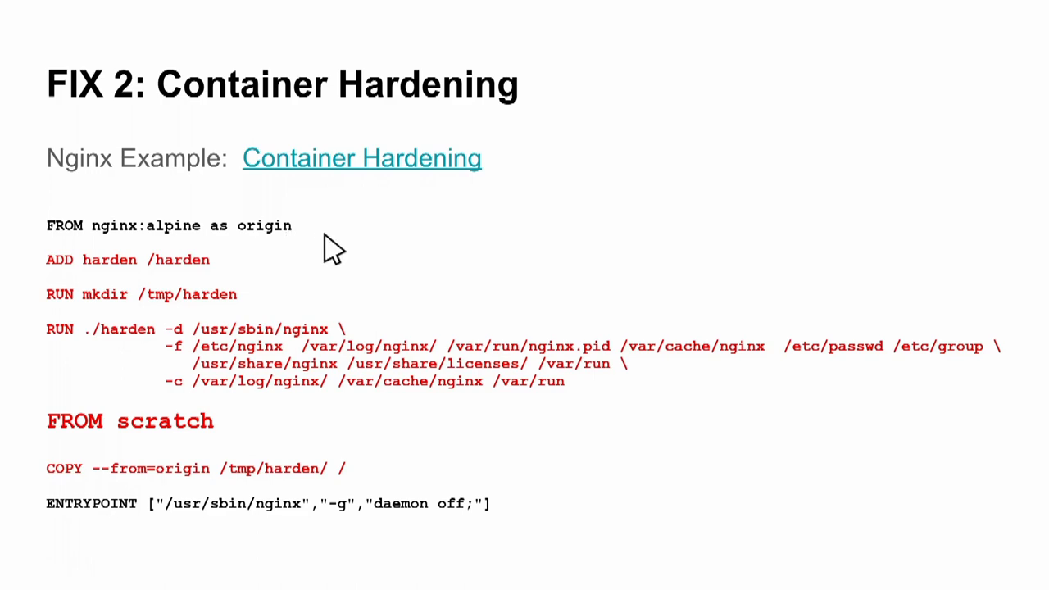
{"action": "mouse_move", "coordinate": [188, 488]}
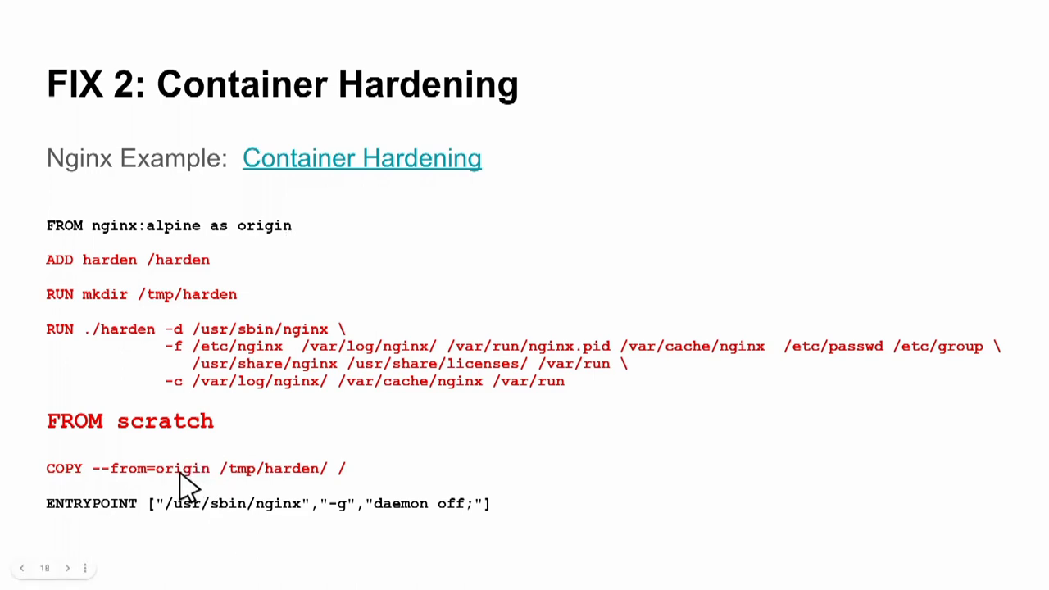
{"action": "mouse_move", "coordinate": [279, 488]}
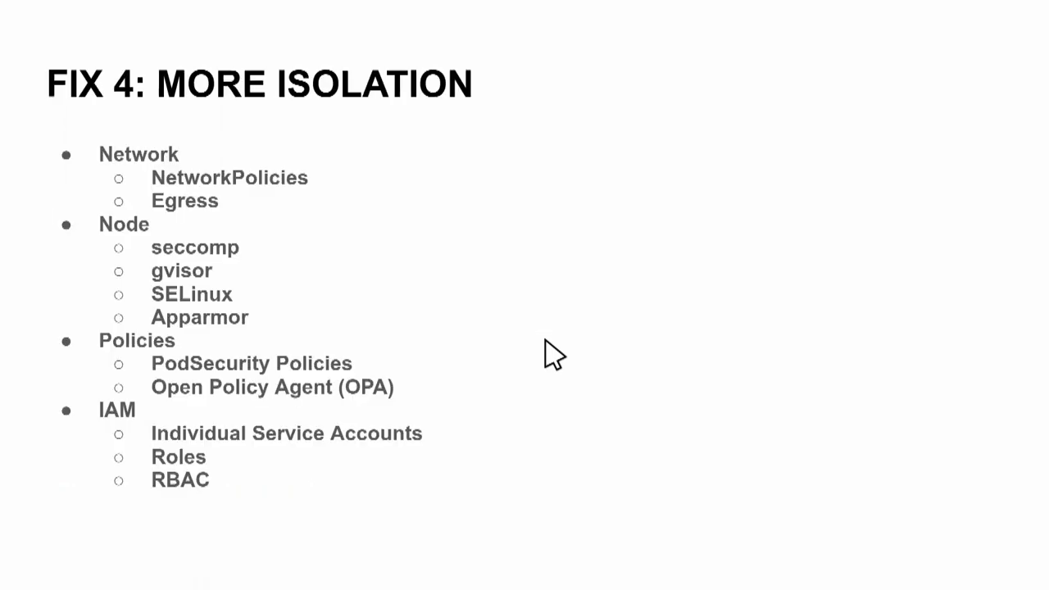
{"action": "mouse_move", "coordinate": [551, 345]}
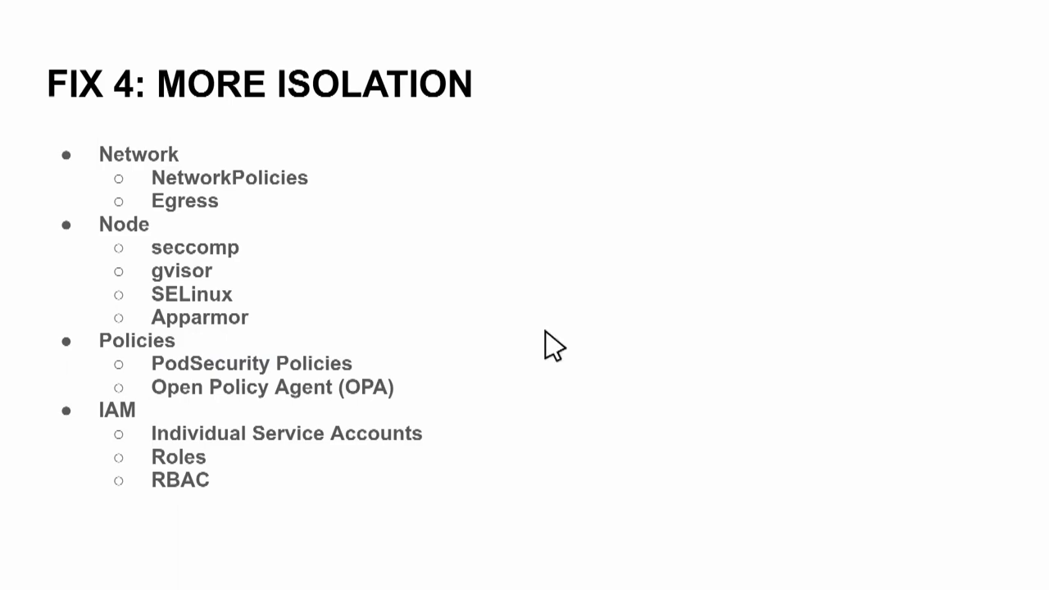